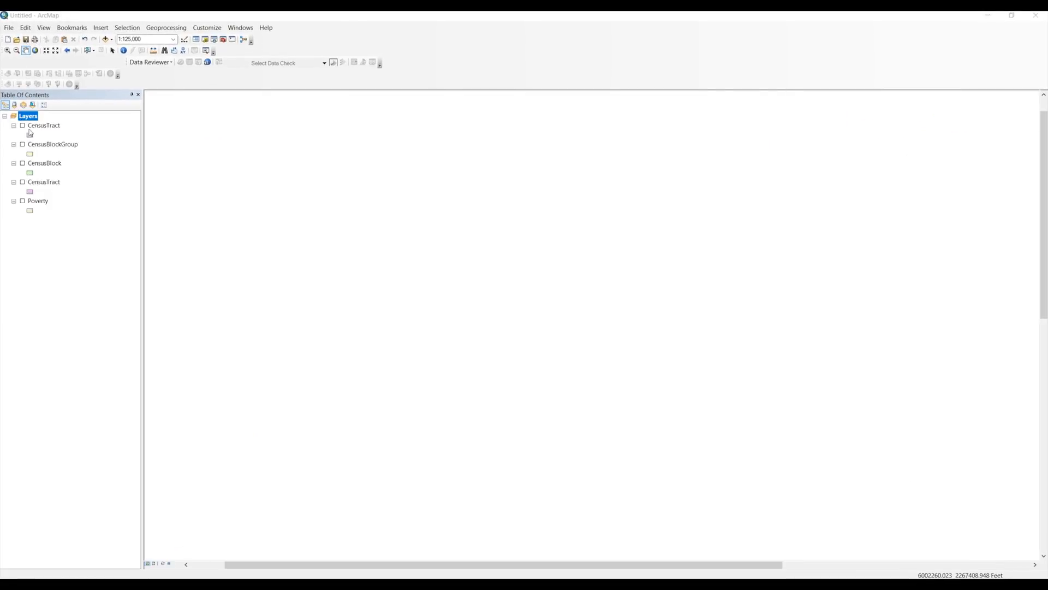
Step: Turn all layers on, then all layers off, from the Layers group context menu
right_click(28, 116)
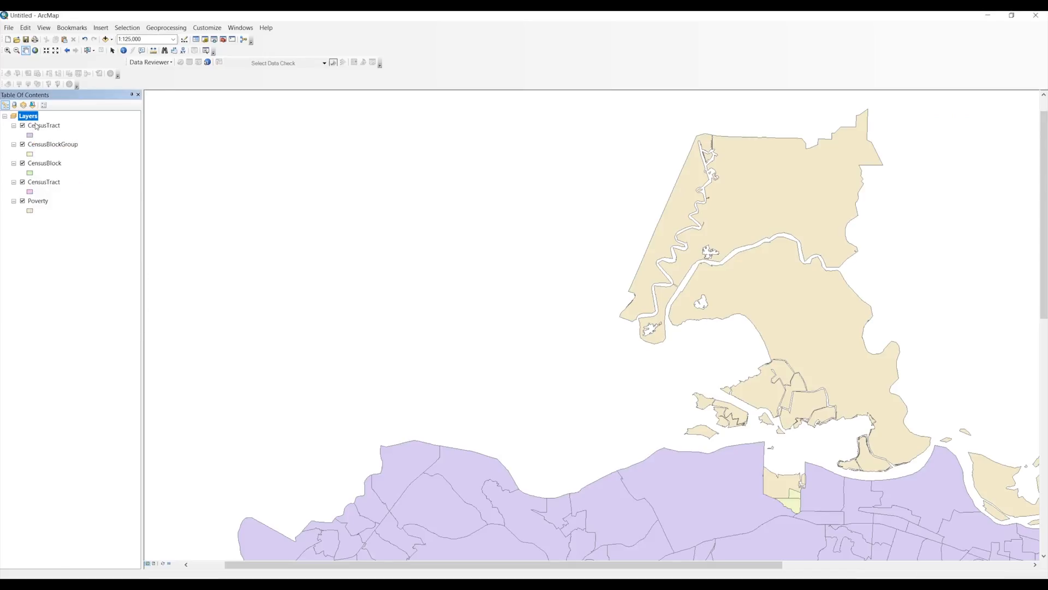
right_click(28, 116)
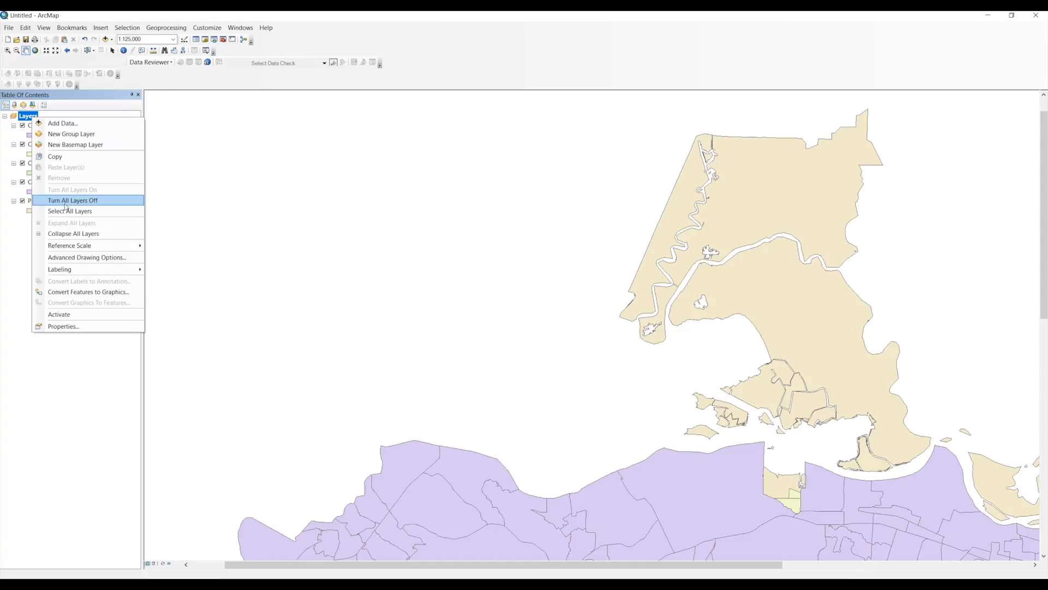
left_click(73, 199)
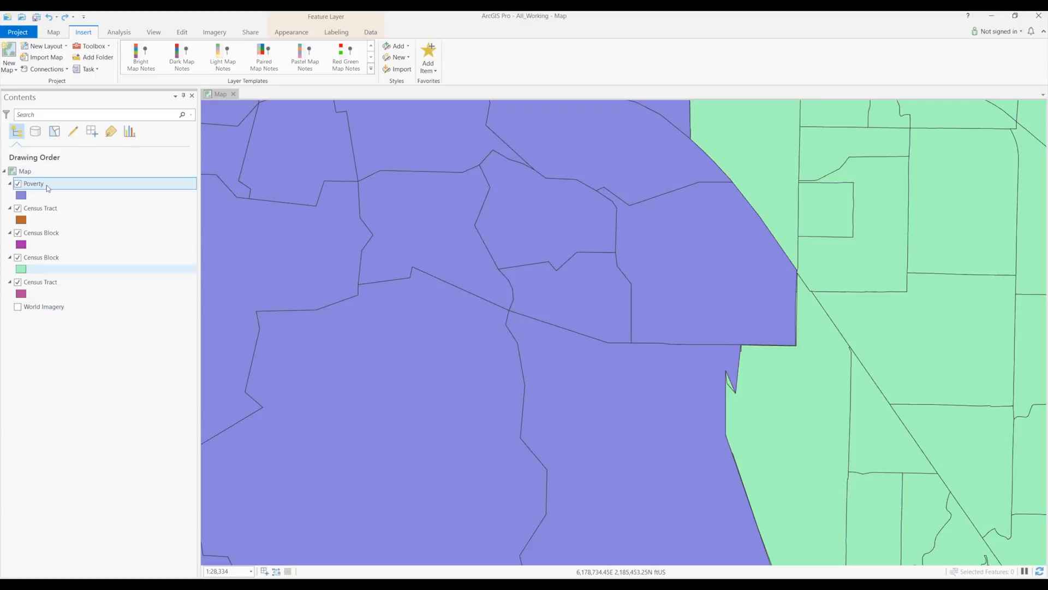
right_click(25, 171)
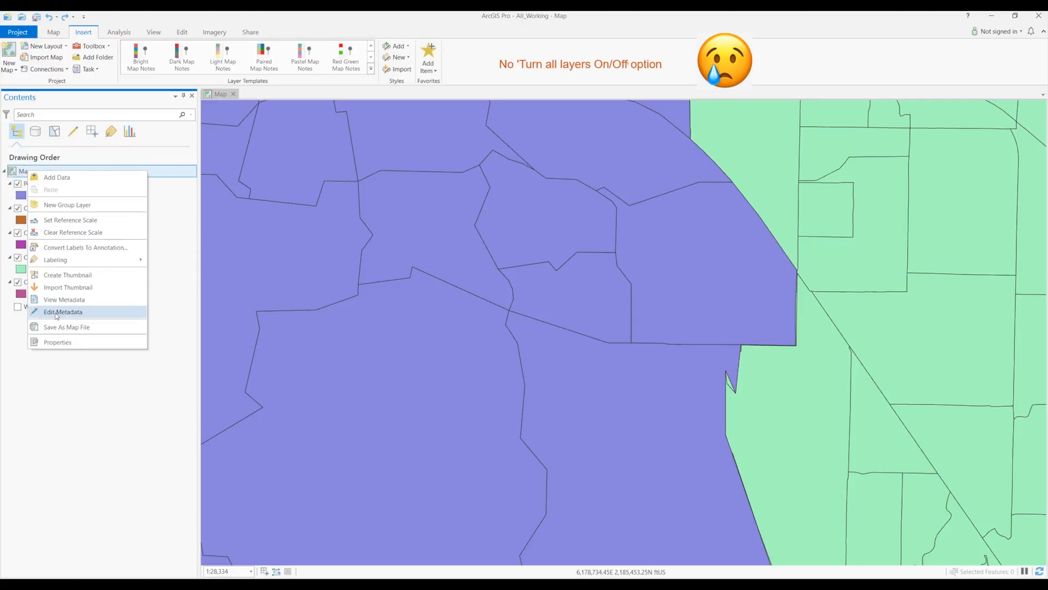
left_click(60, 389)
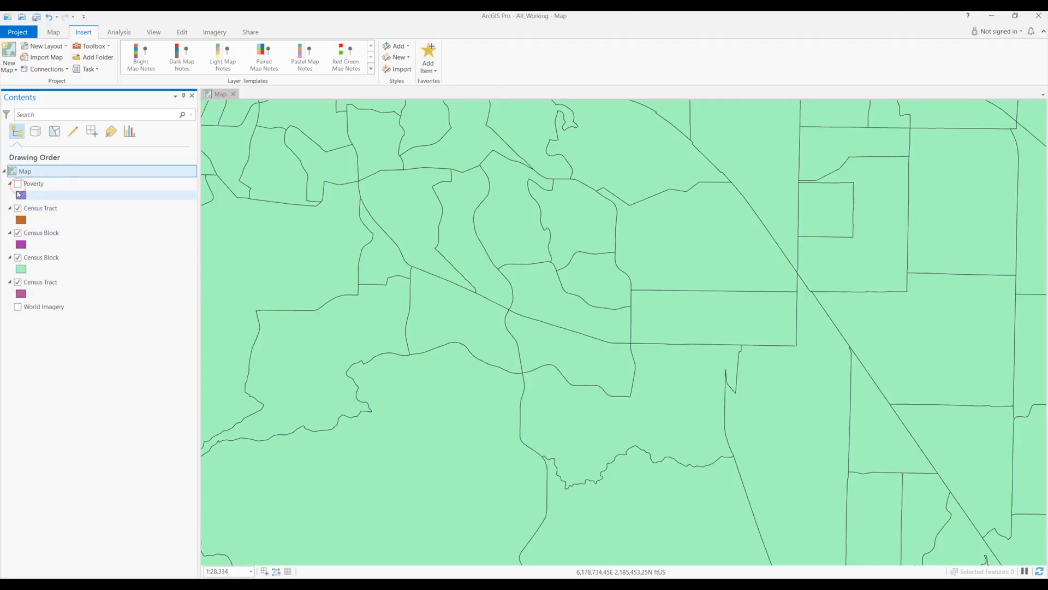
left_click(18, 184)
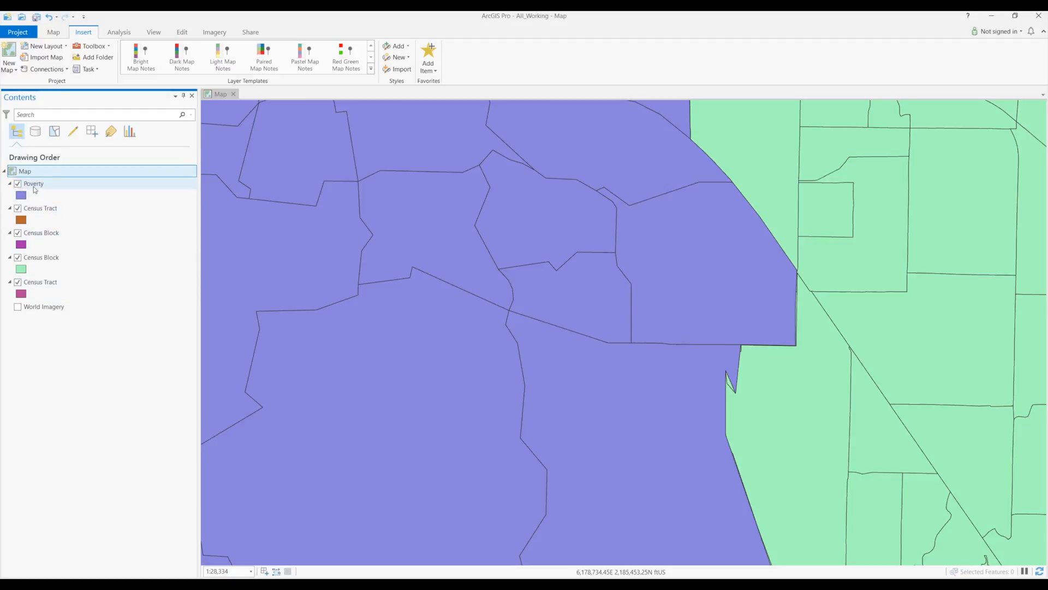
left_click(40, 282)
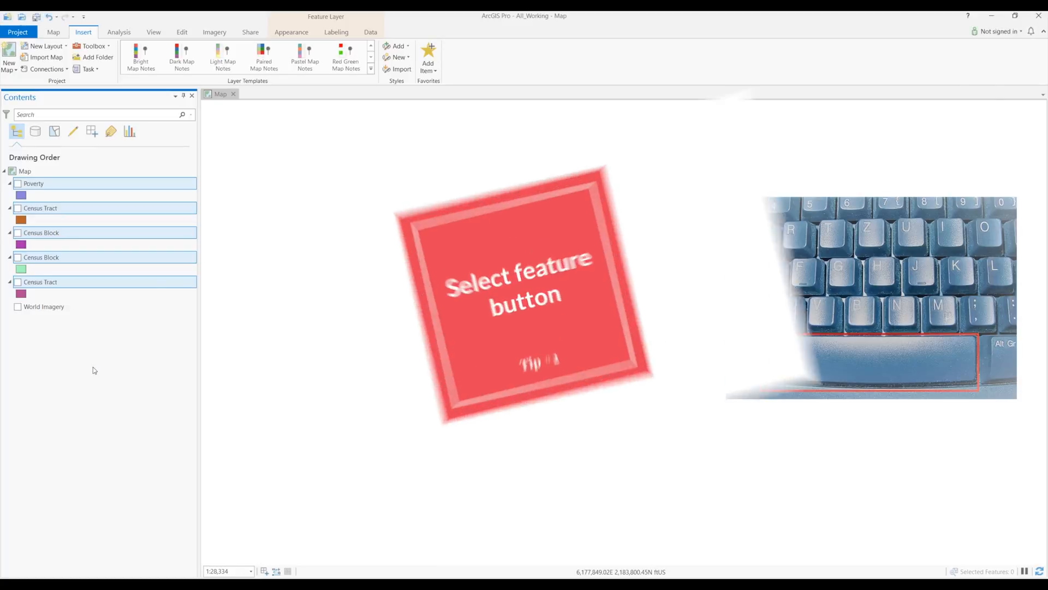
Step: Switch the census layers back on and select a feature with the Map tab's Select tool
left_click(53, 32)
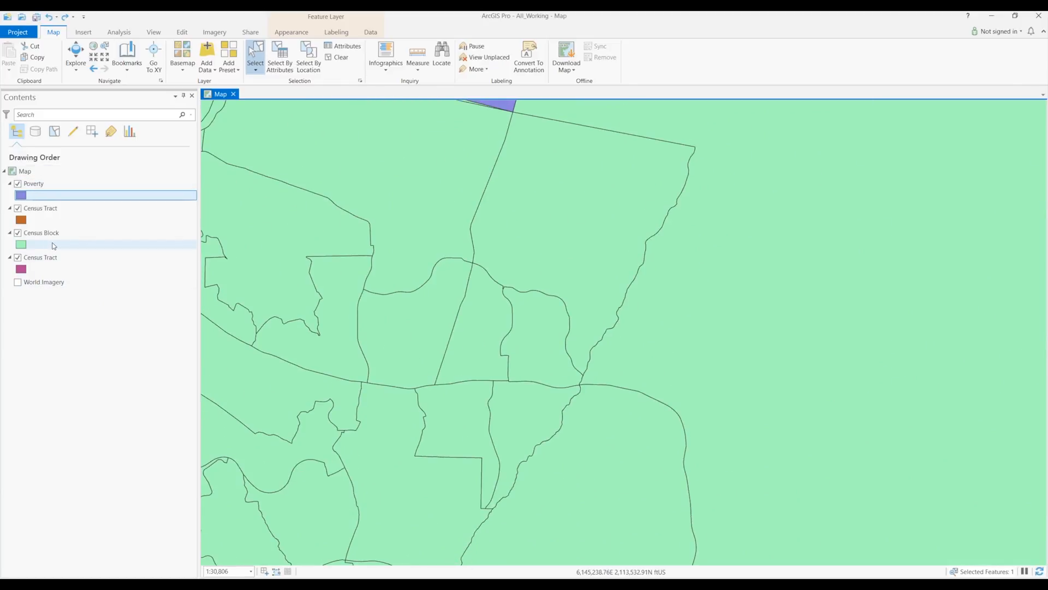
left_click(41, 232)
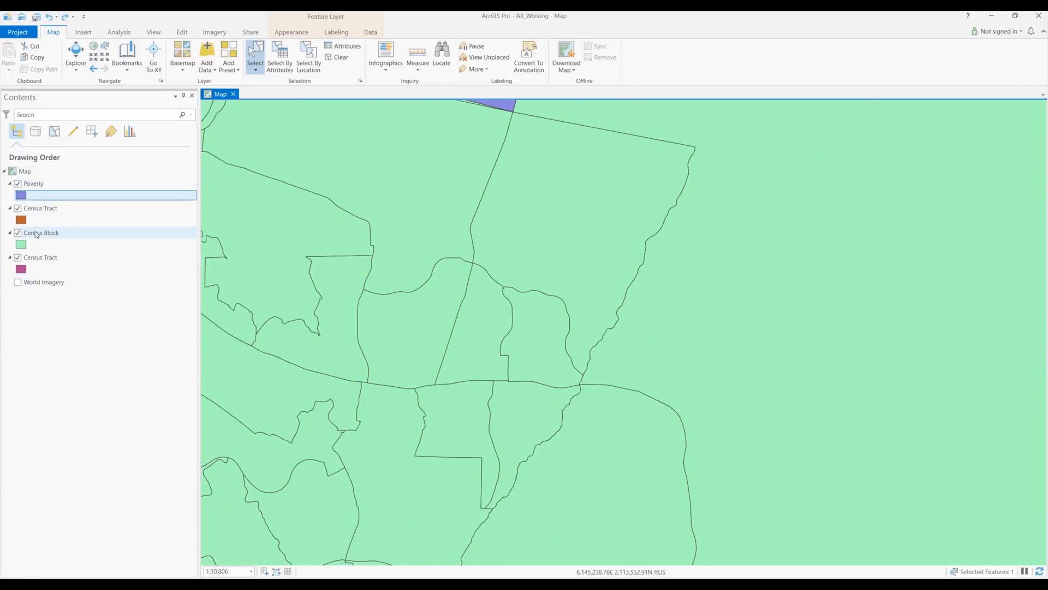
right_click(41, 232)
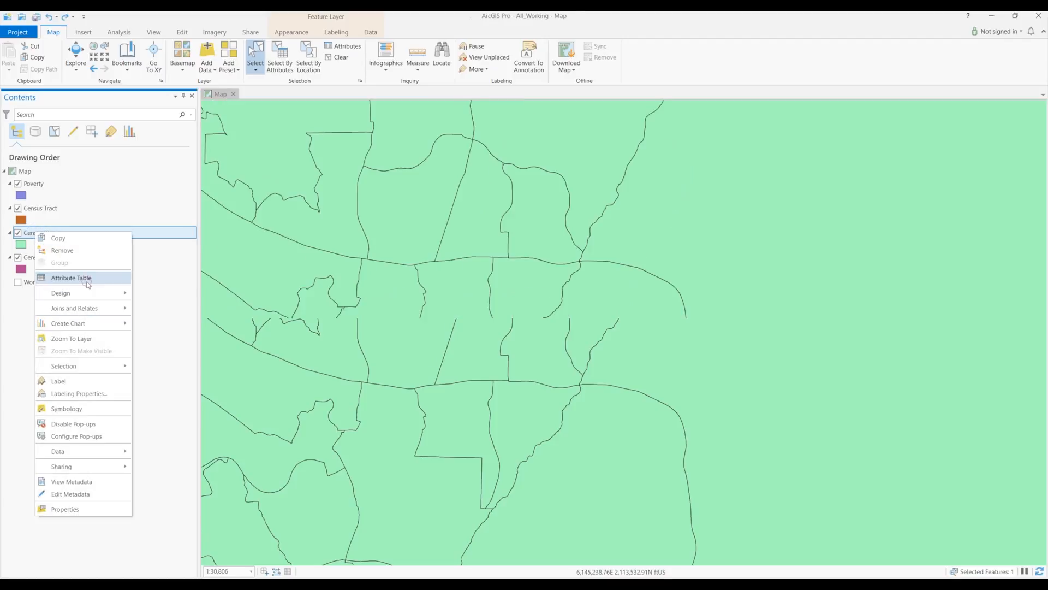
left_click(71, 278)
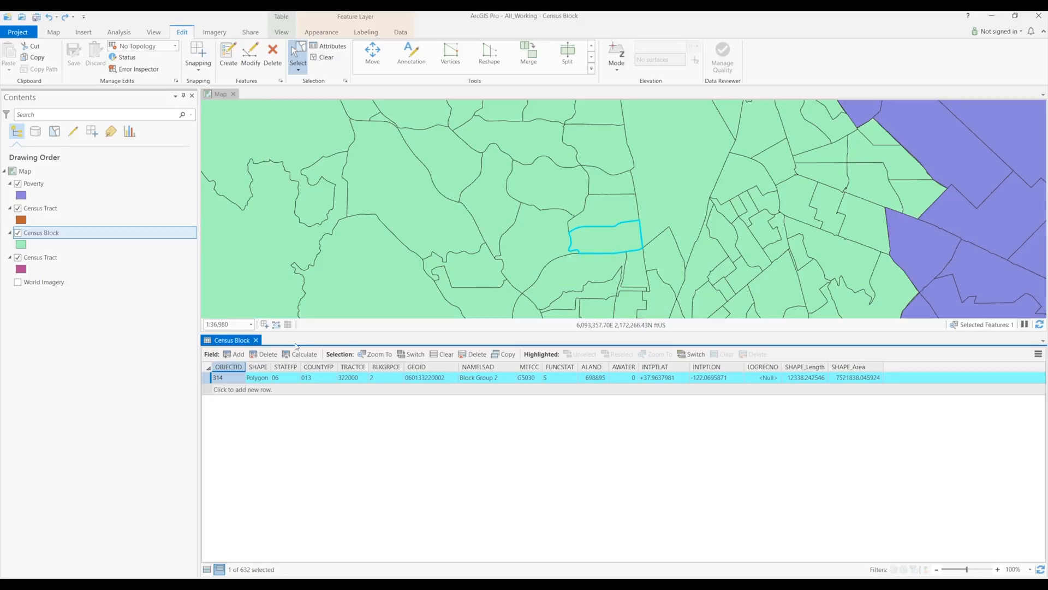
mouse_move(255, 341)
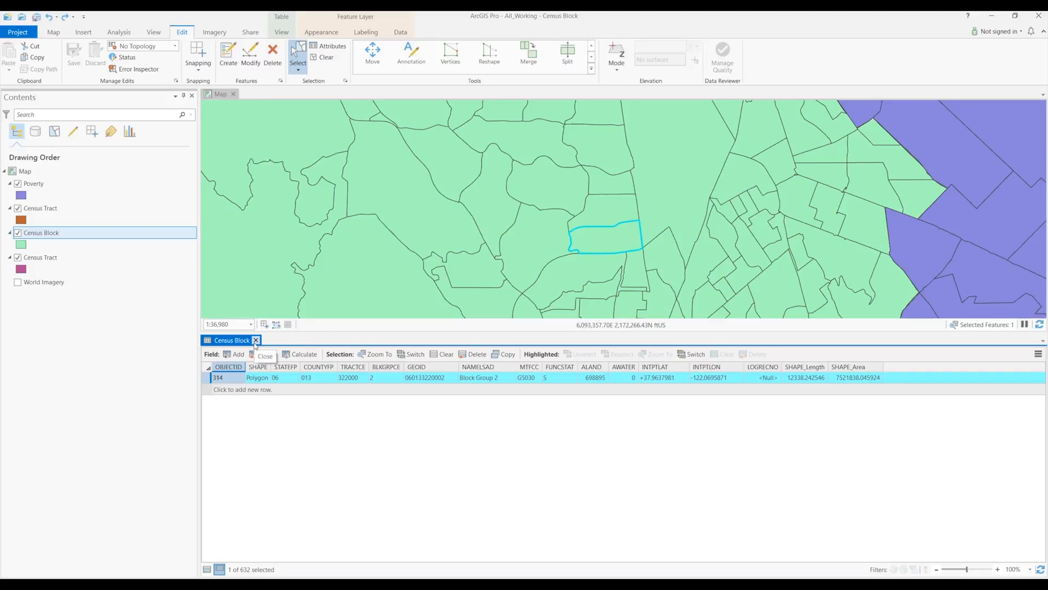
left_click(255, 340)
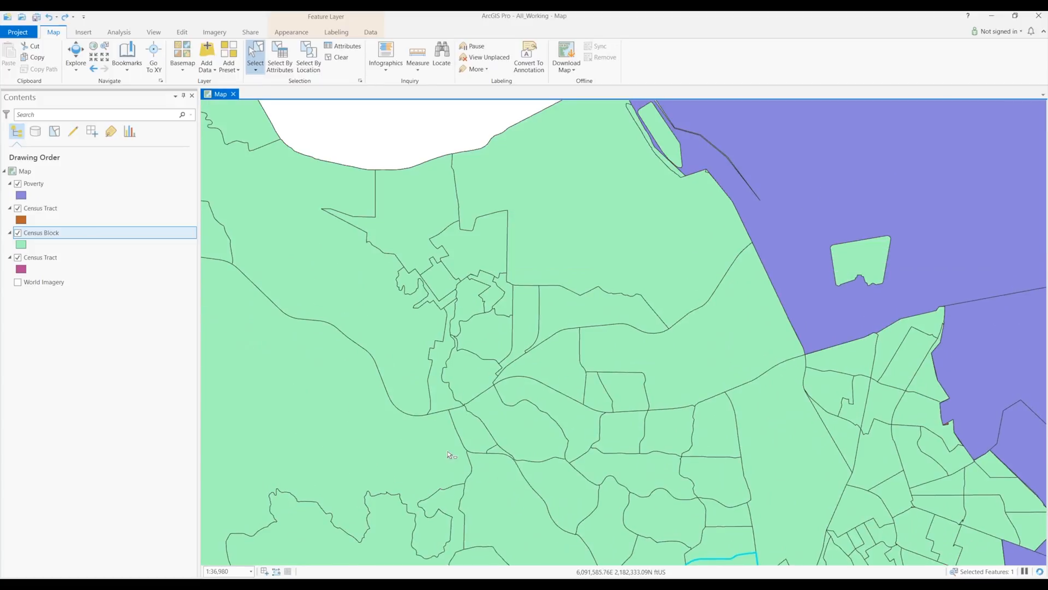
left_click_drag(448, 454, 295, 274)
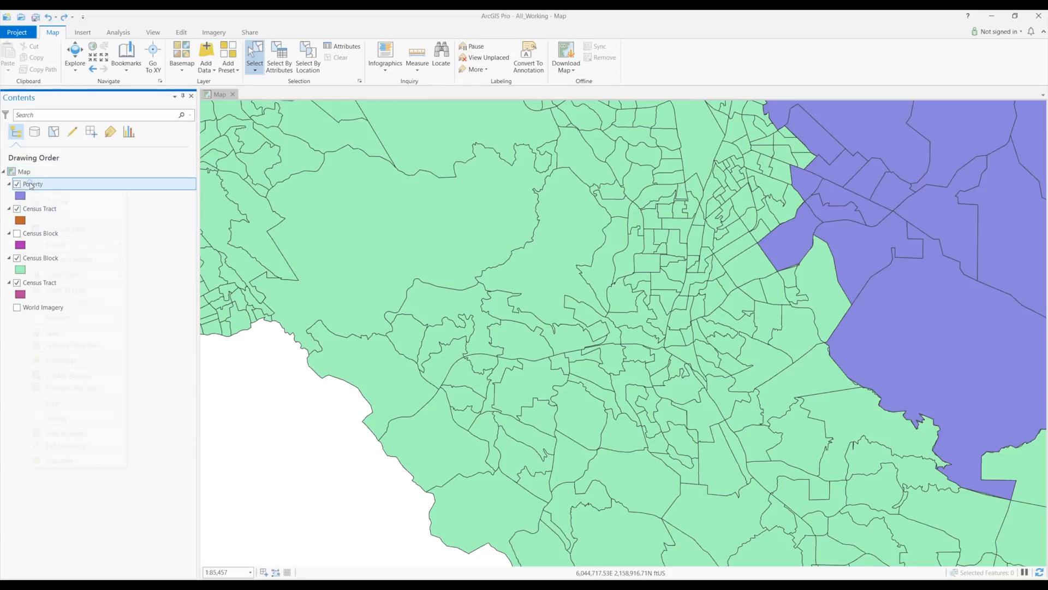
Step: Show Statistics for the Poverty table's 2012-2016 ACS Total Housing Units column as a histogram
right_click(30, 184)
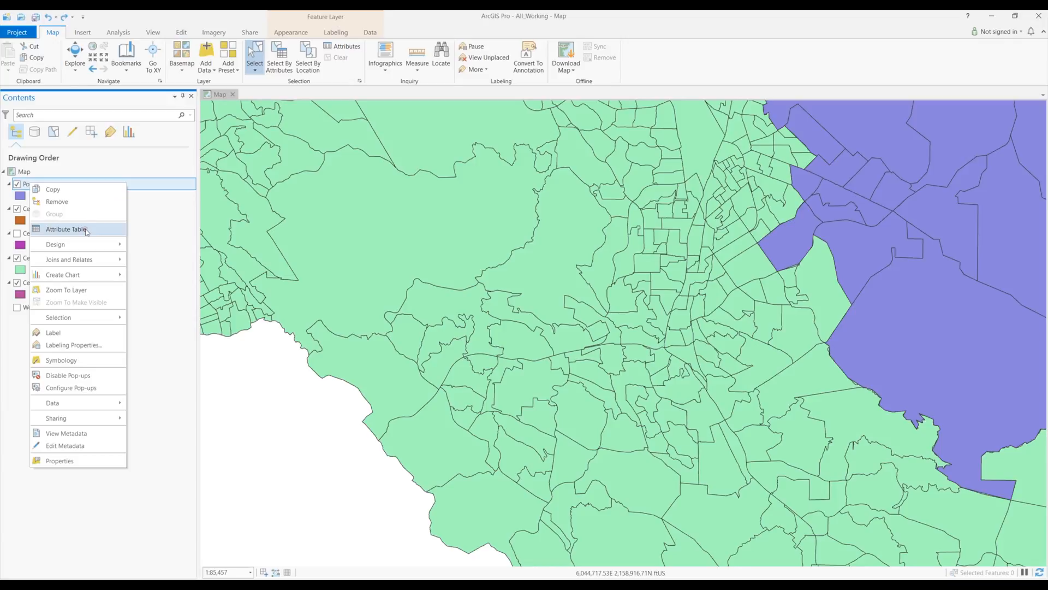
left_click(65, 229)
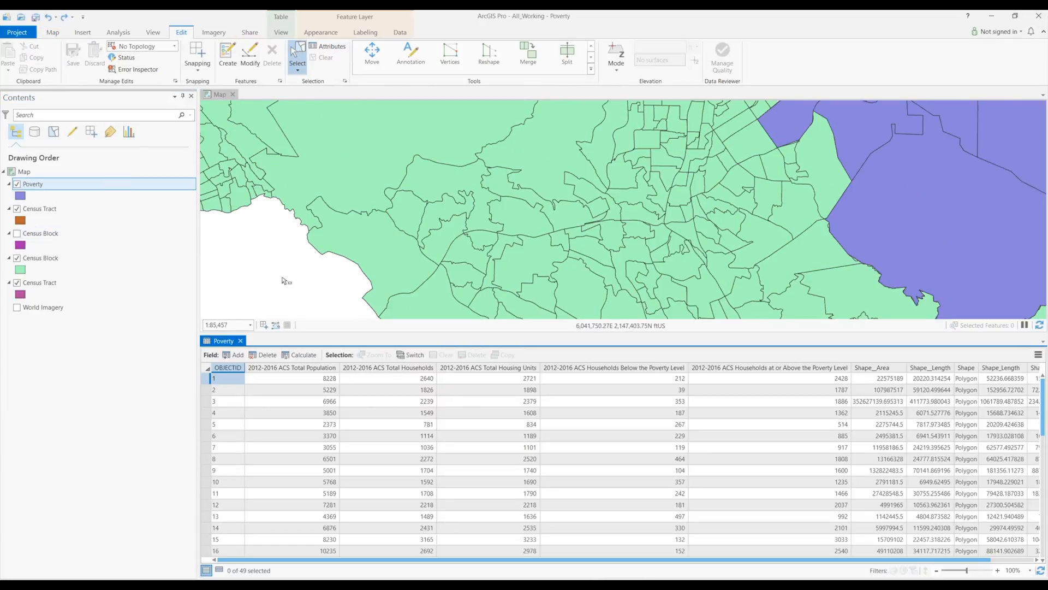
left_click(489, 367)
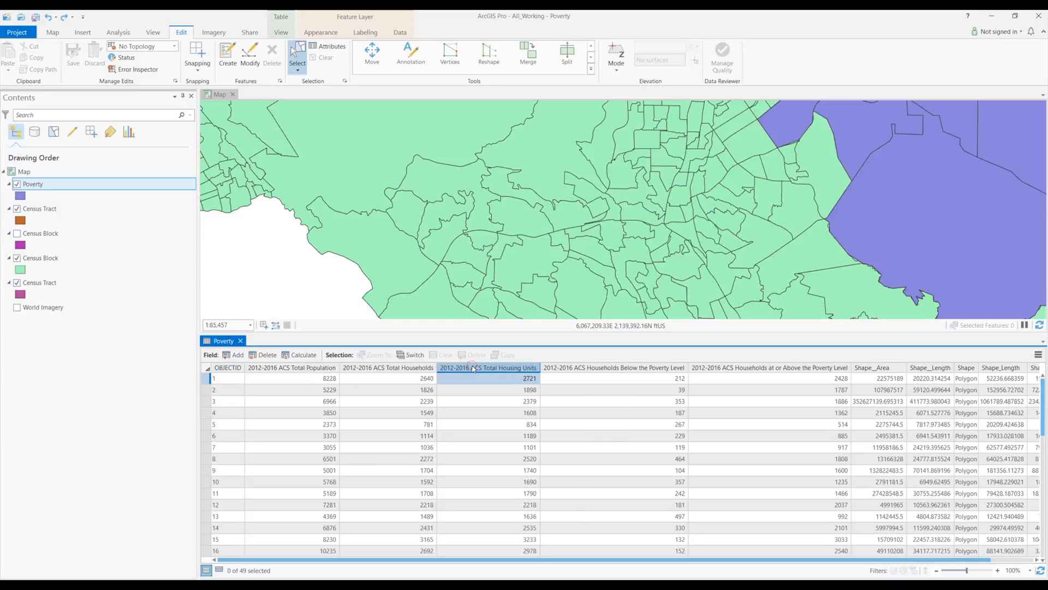
right_click(474, 367)
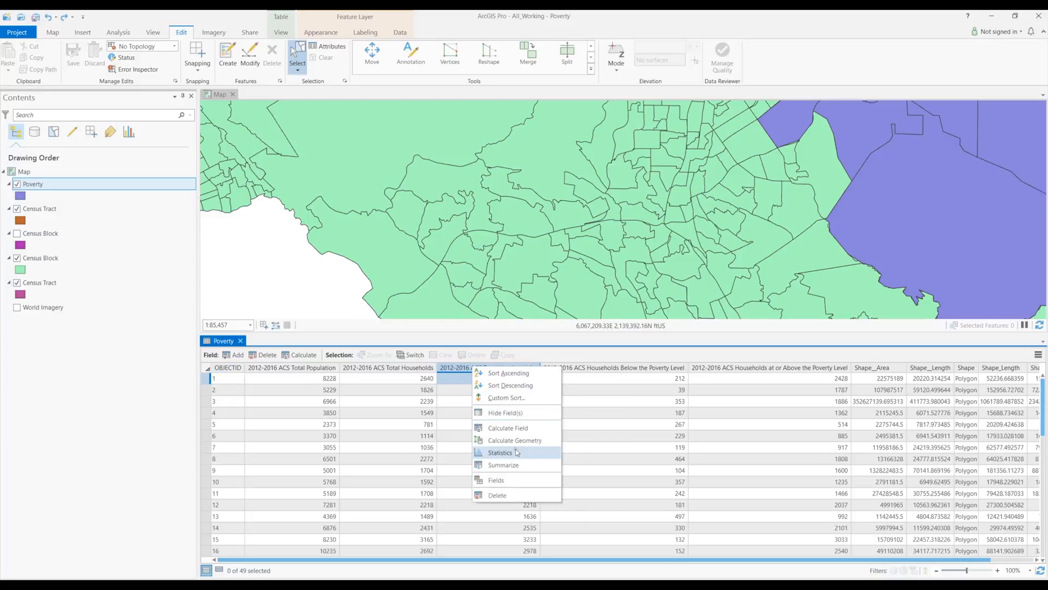
left_click(500, 452)
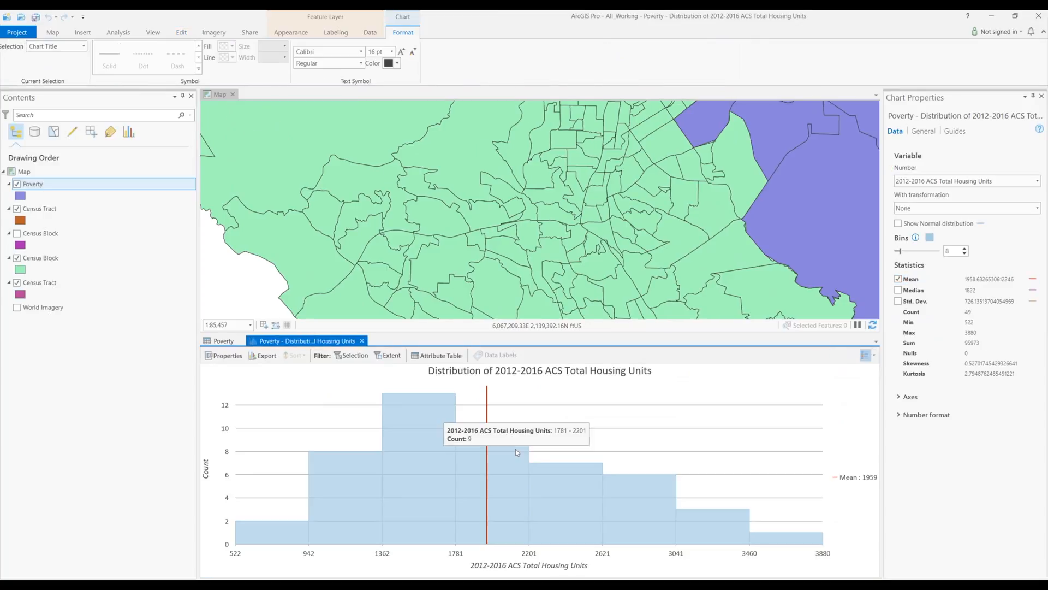
mouse_move(640, 456)
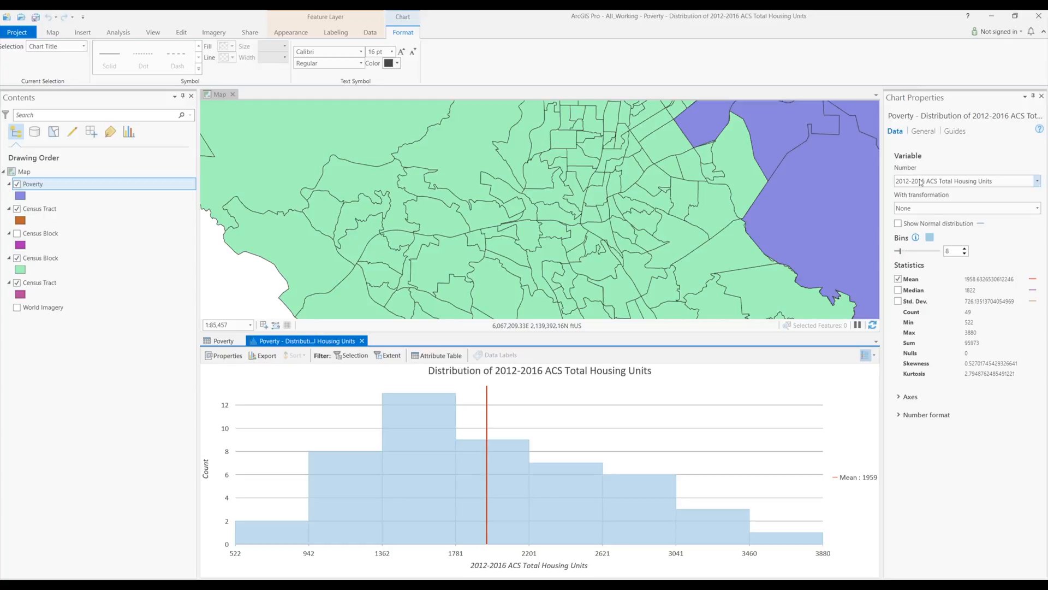
Step: Raise the histogram to 10 bins, show the median line, and toggle Std. Dev. off again
left_click(966, 249)
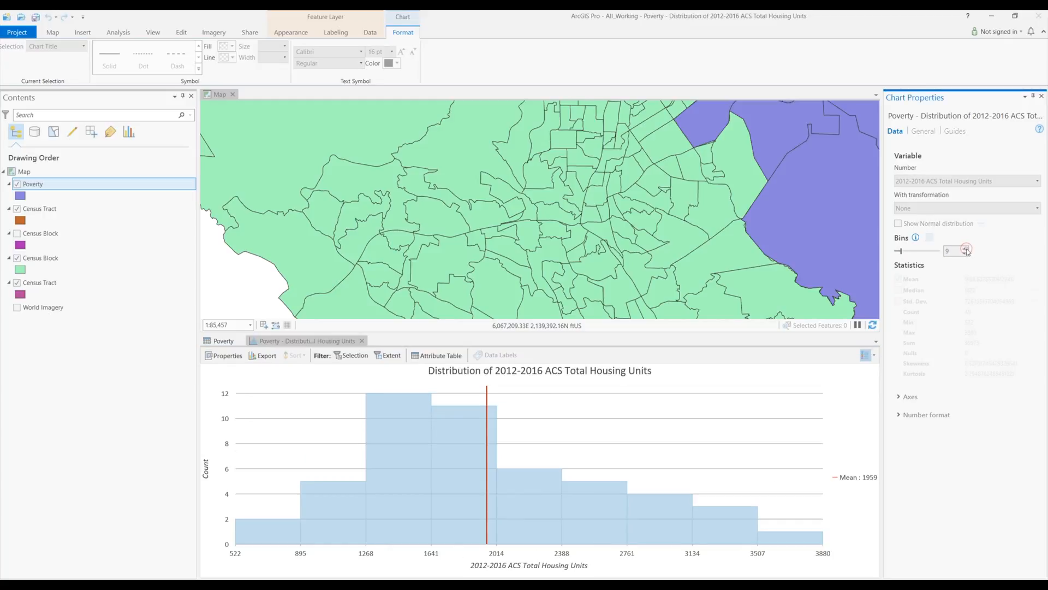
left_click(965, 248)
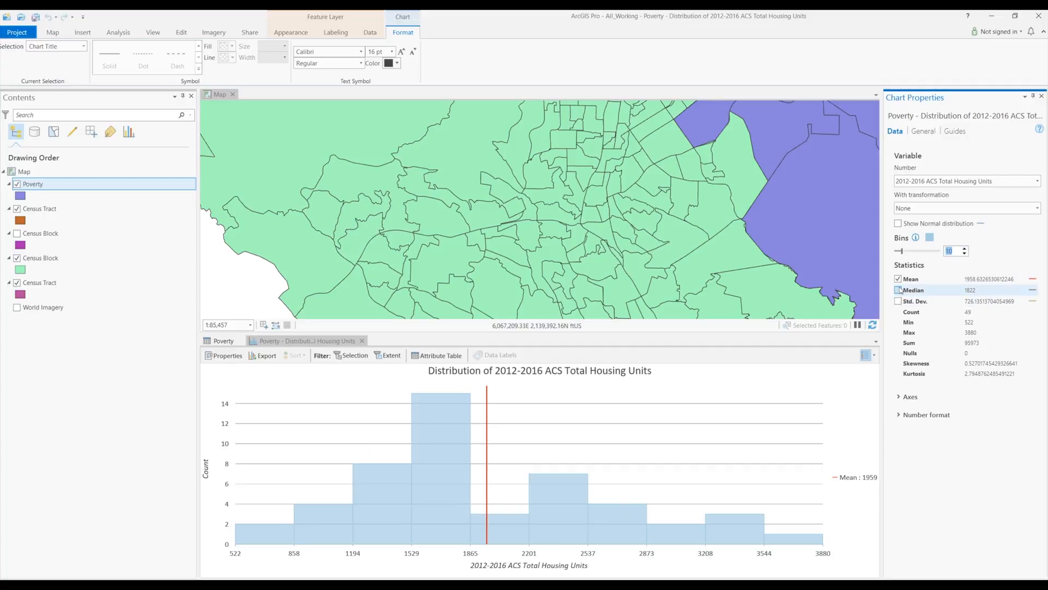
left_click(898, 301)
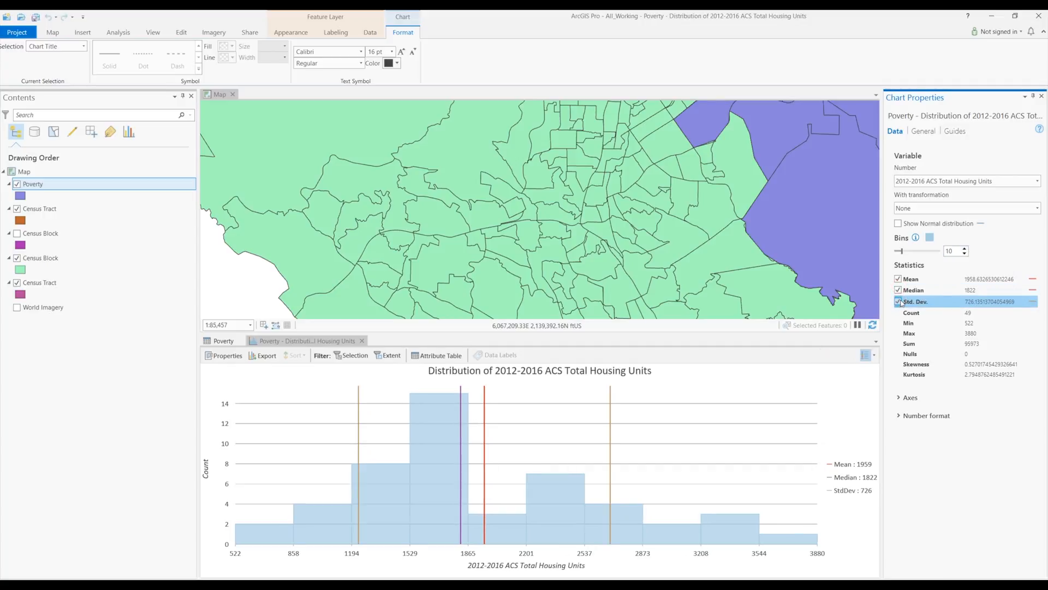
left_click(898, 302)
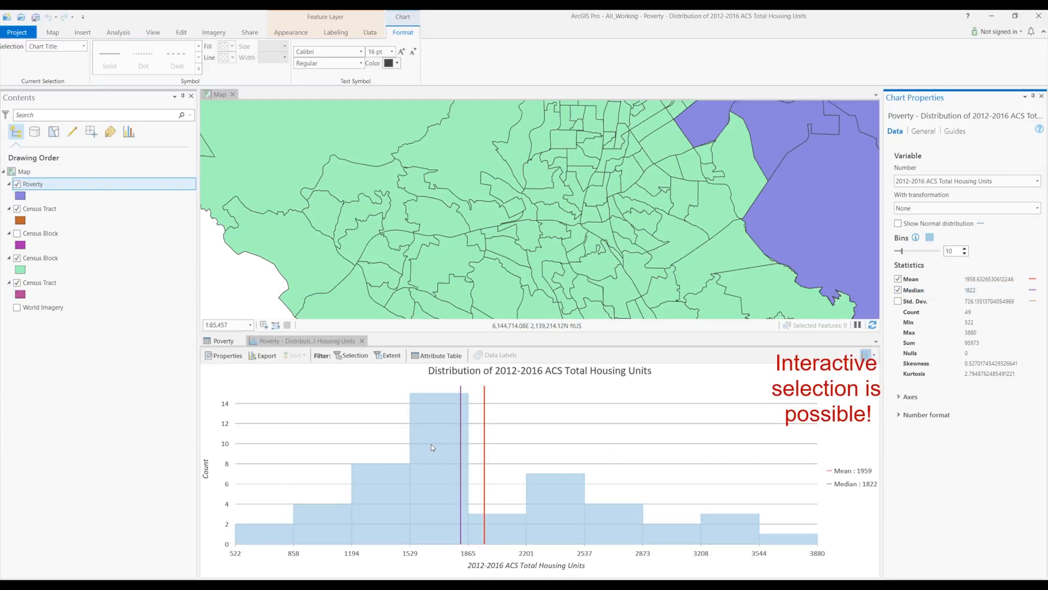
Step: Select the histogram bars from 858 to 3208, selecting 43 matching Poverty features on the map
left_click(435, 462)
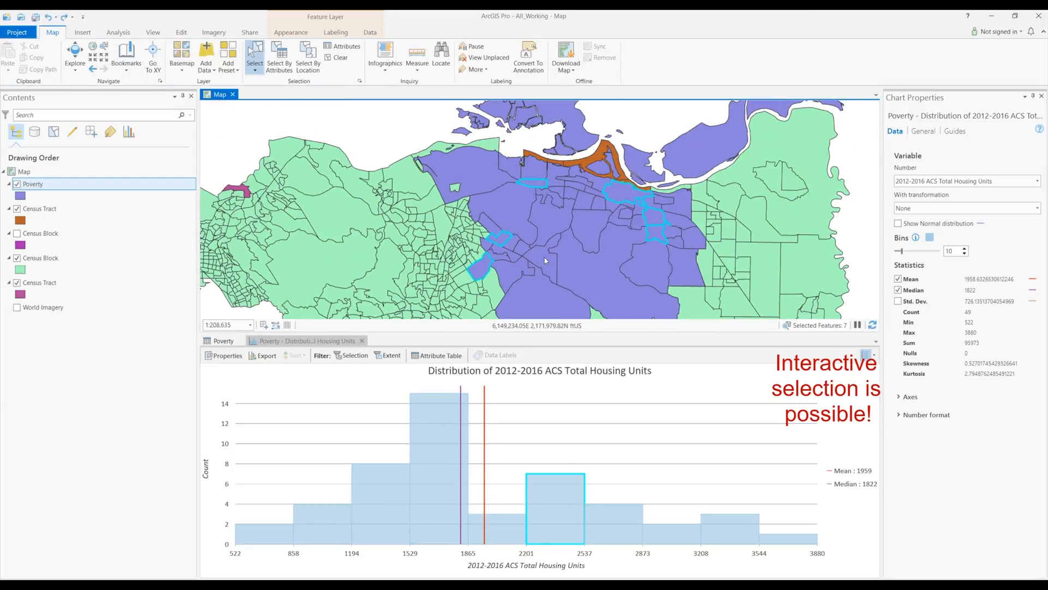
left_click(614, 514)
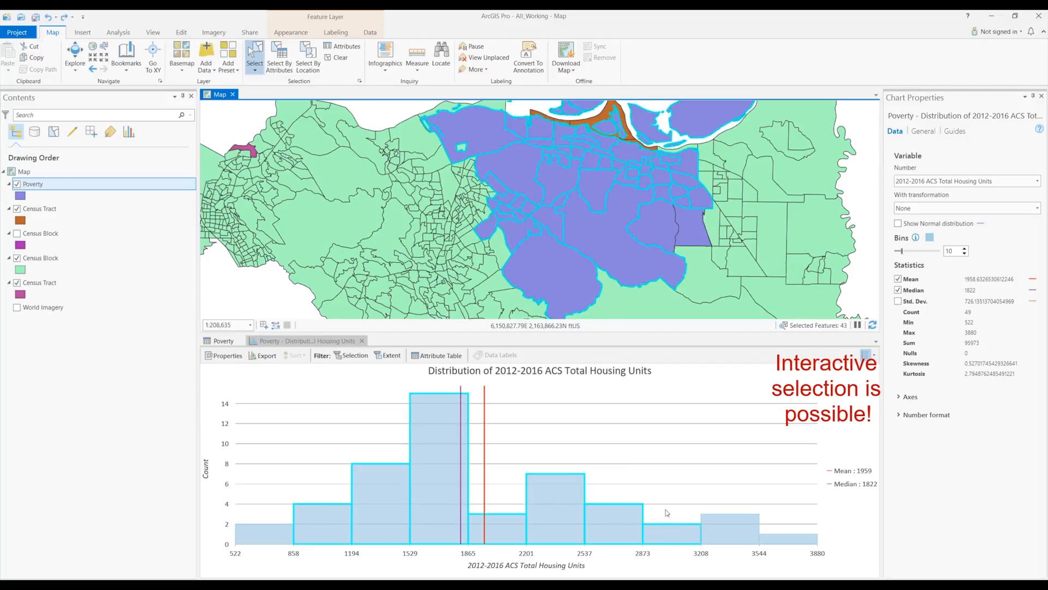
mouse_move(498, 500)
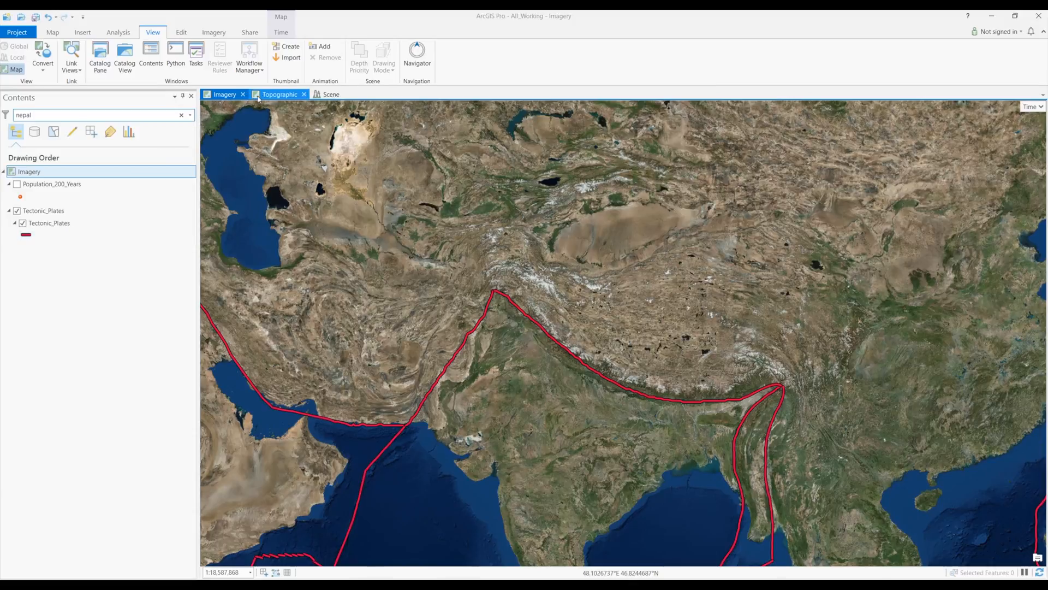
Step: Switch between the Scene, Topographic and Imagery view tabs to compare the open views
left_click(332, 94)
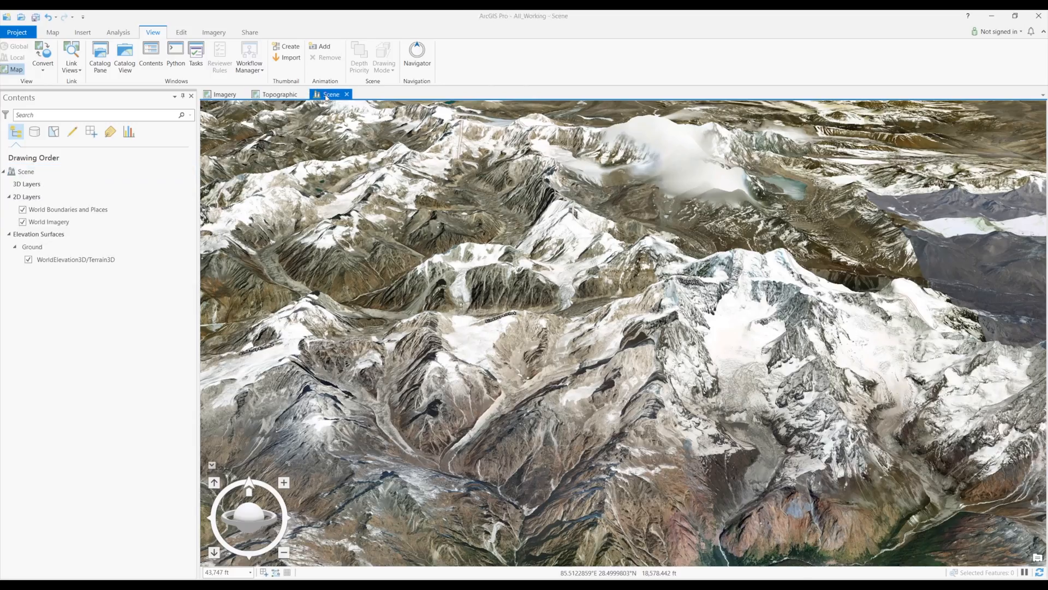
left_click(280, 94)
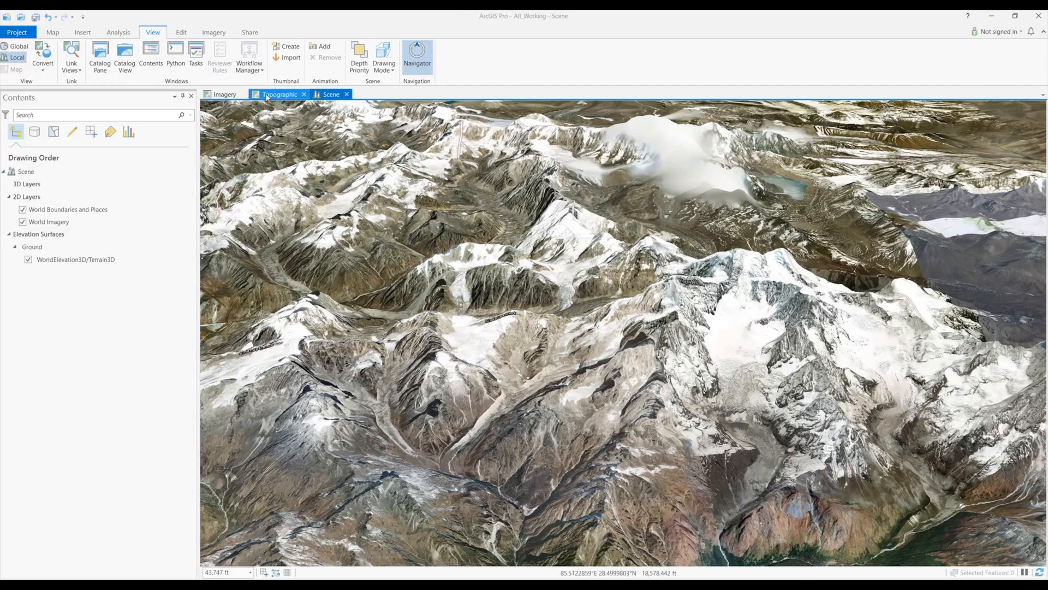
left_click(331, 94)
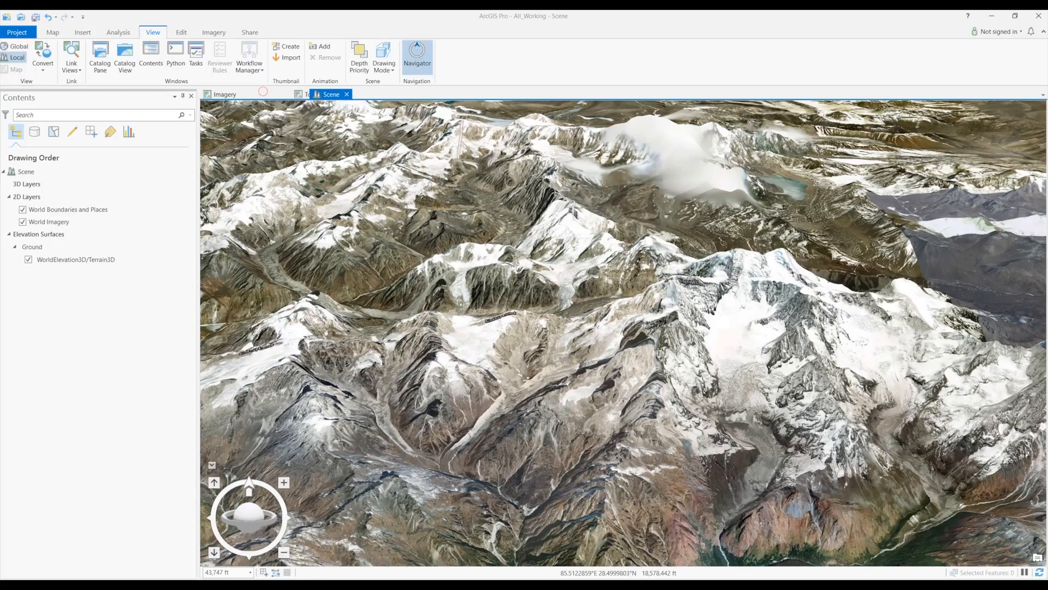
left_click(306, 94)
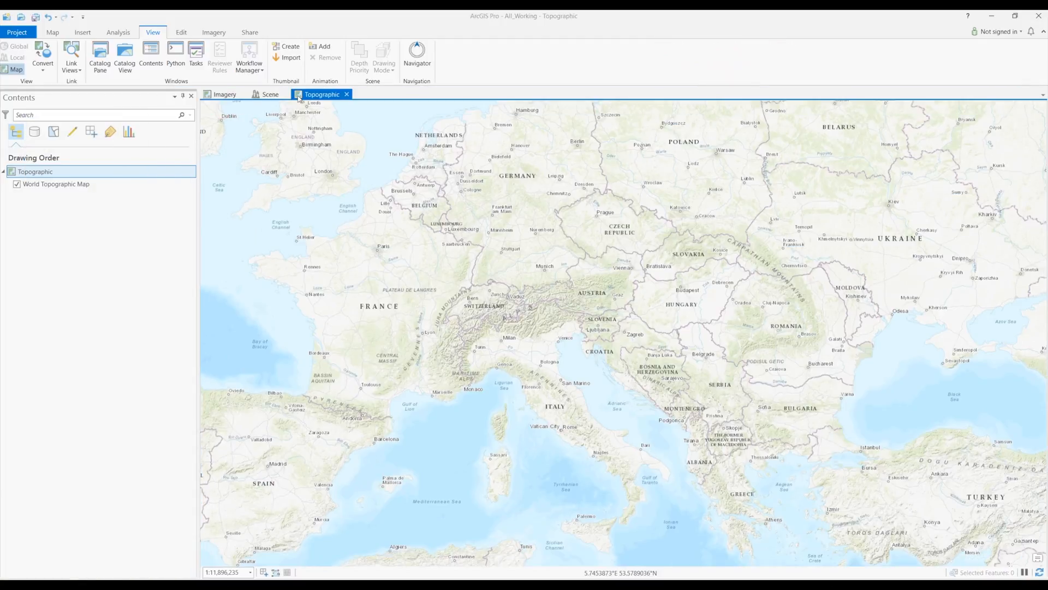
left_click(225, 94)
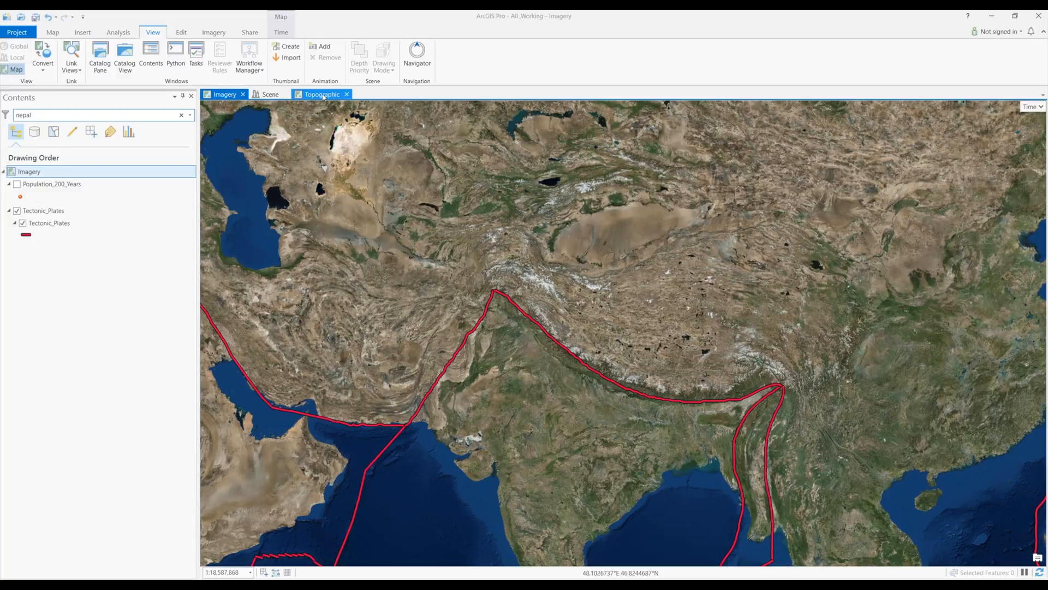
left_click(320, 94)
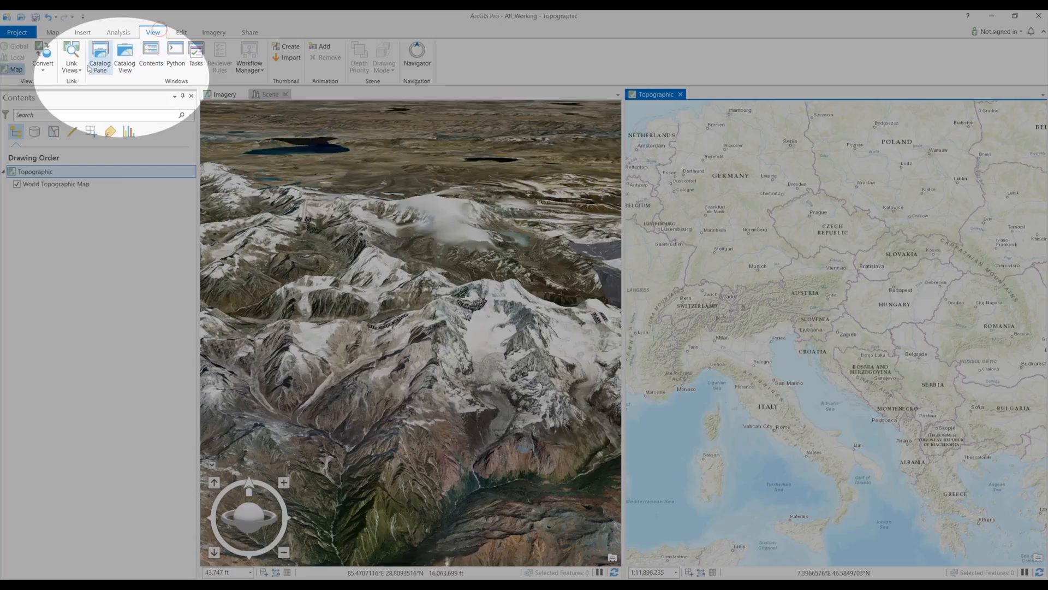
Step: Link the side-by-side views by Center And Scale, then switch to Map1
left_click(67, 61)
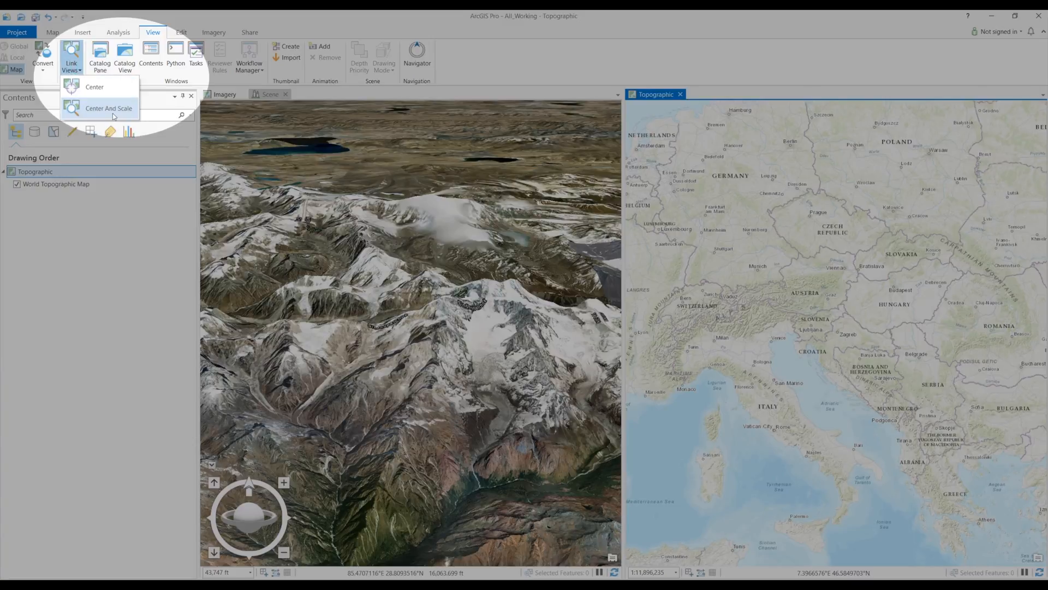
left_click(110, 108)
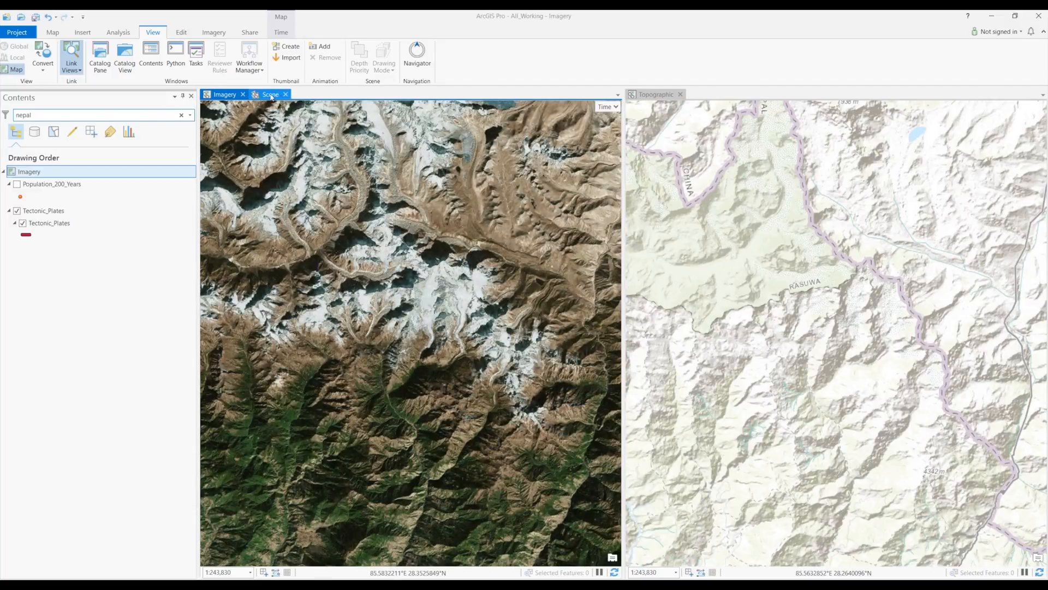
left_click(271, 94)
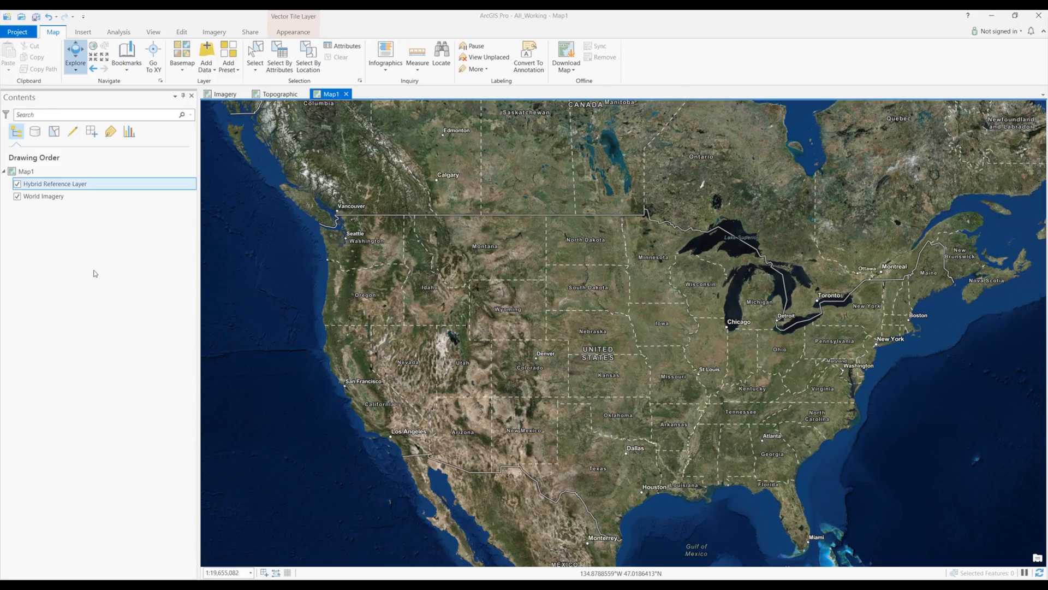
Step: Start adding data to Map1 via Add Data > Data
left_click(205, 54)
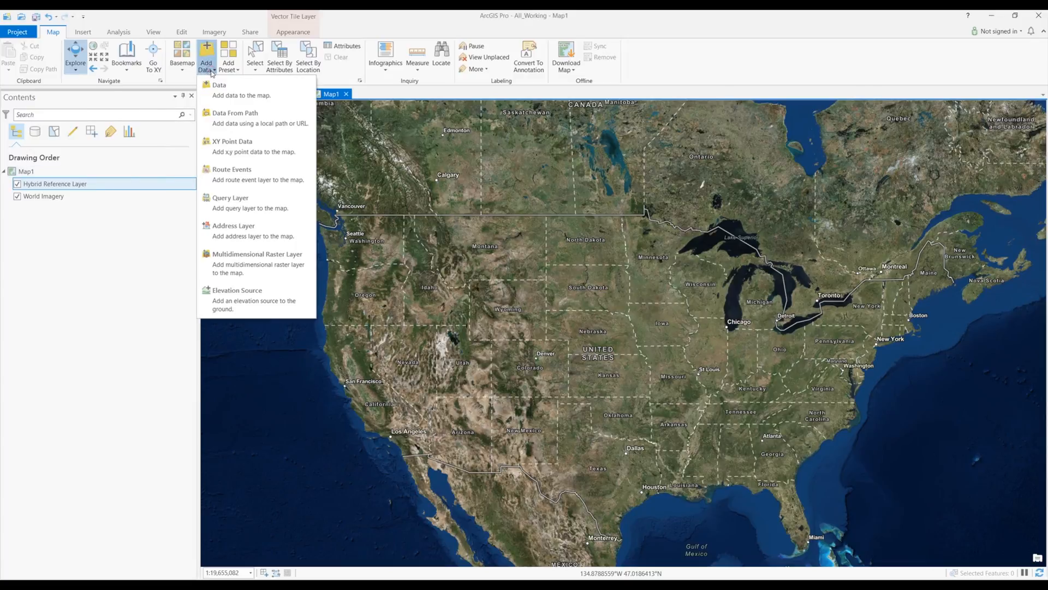
left_click(220, 85)
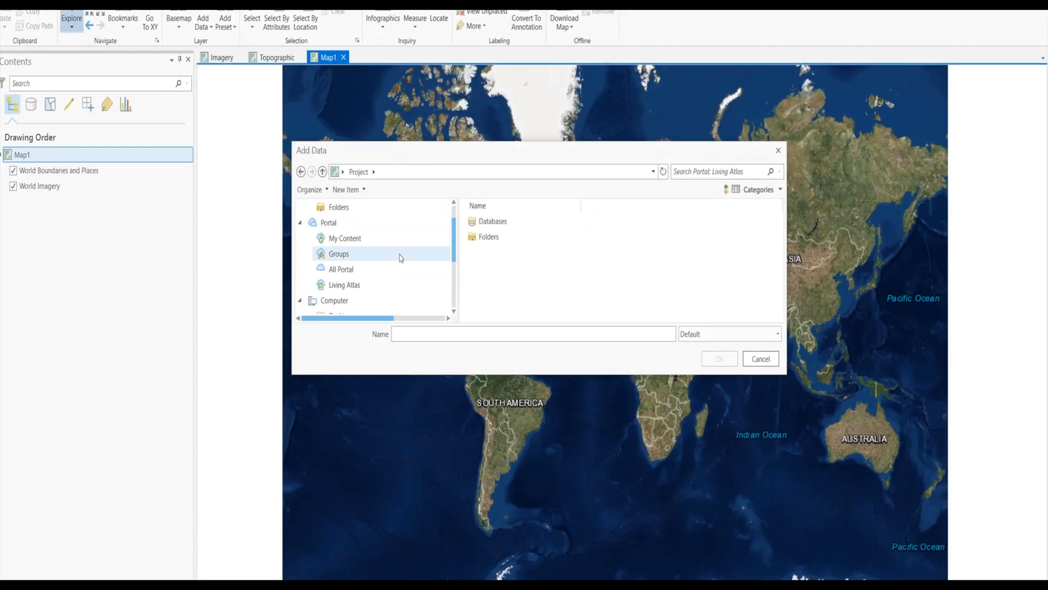
Step: Browse Living Atlas, select USA Topo Maps and show the details panel
left_click(344, 285)
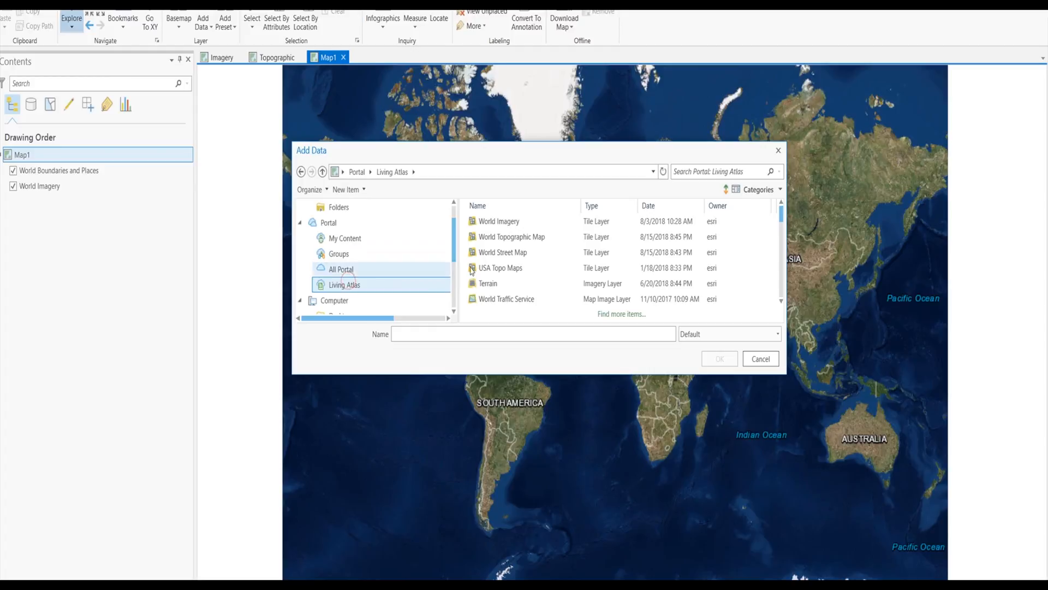
left_click(488, 283)
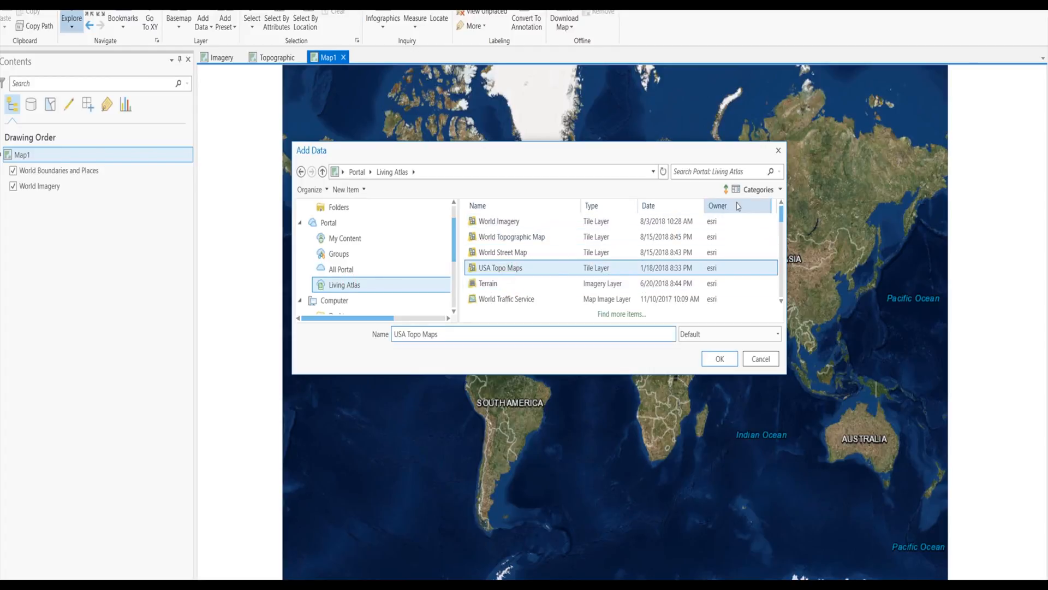
mouse_move(736, 189)
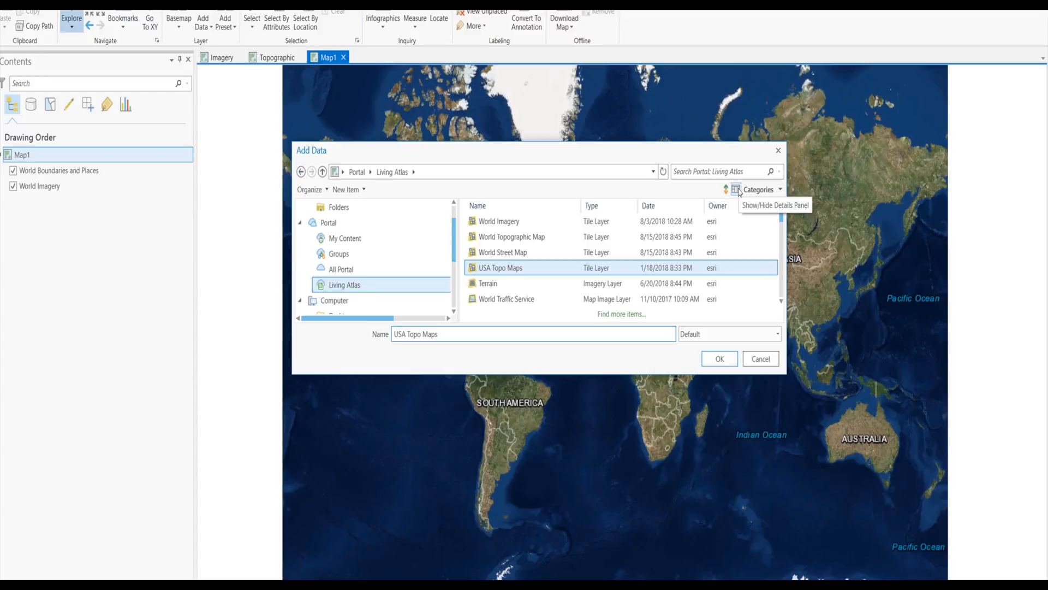
left_click(735, 189)
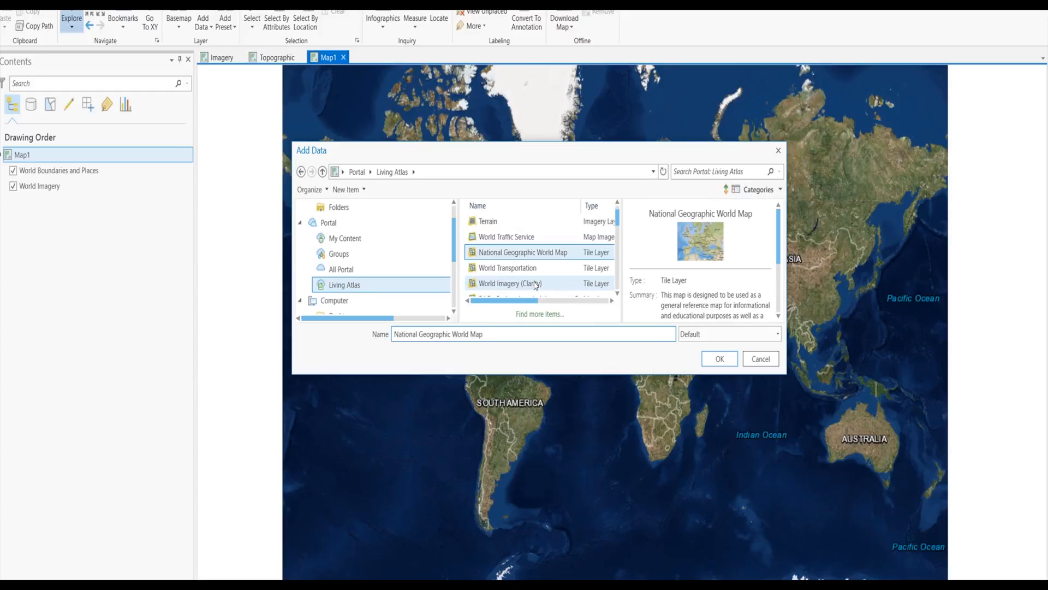
Step: Preview details for World Imagery (Clarity), World Traffic Service and World Light Gray Base
left_click(508, 283)
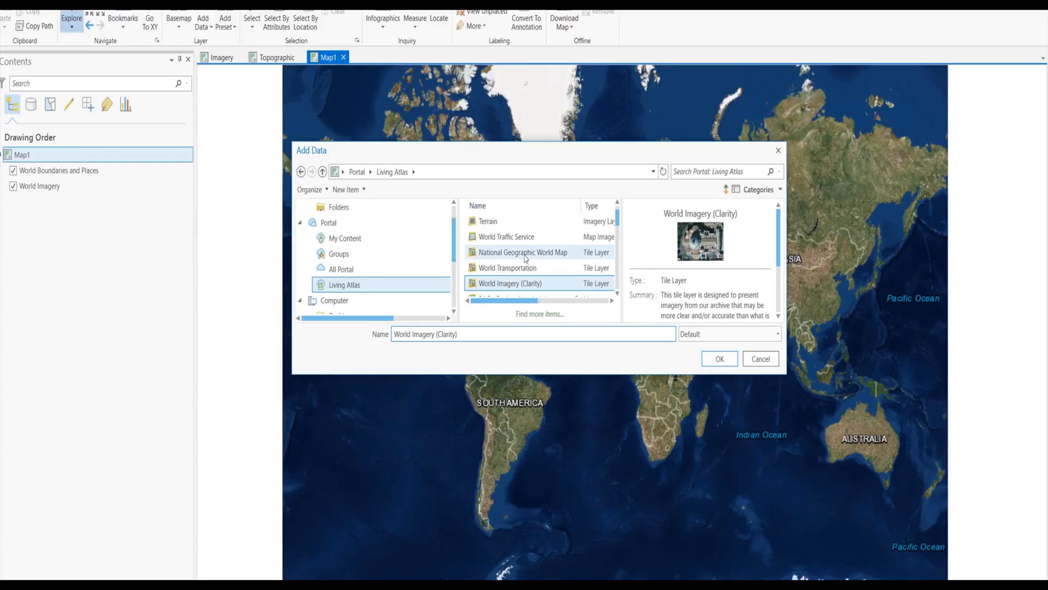
left_click(507, 268)
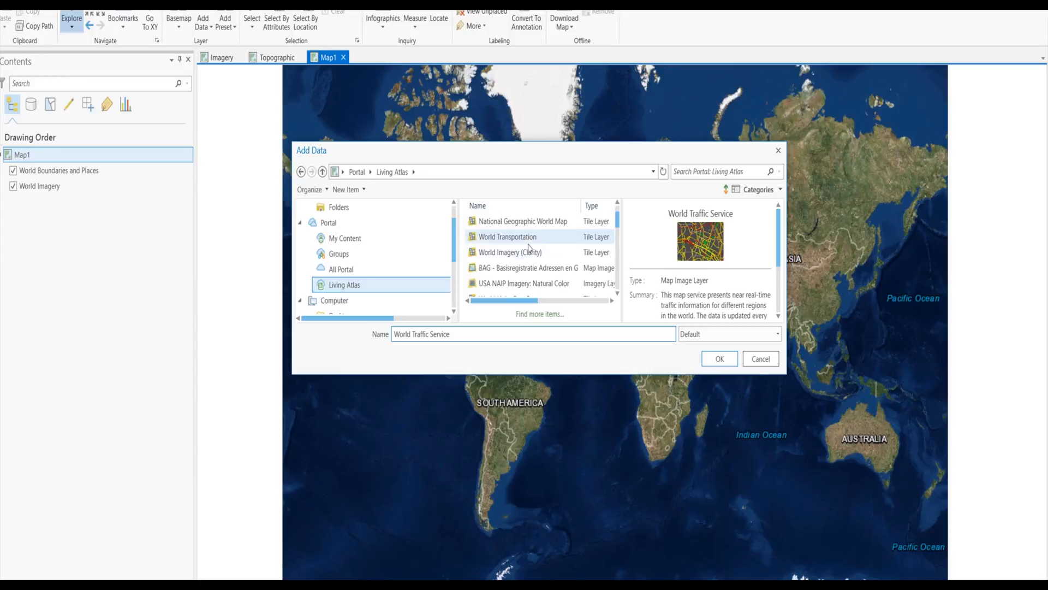
scroll("down", 3)
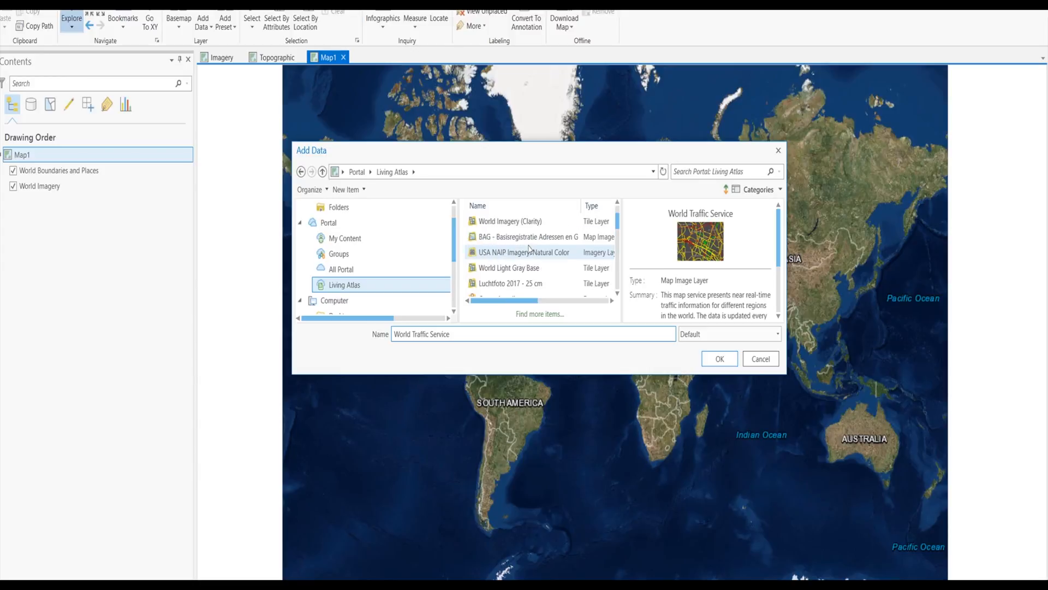
left_click(508, 268)
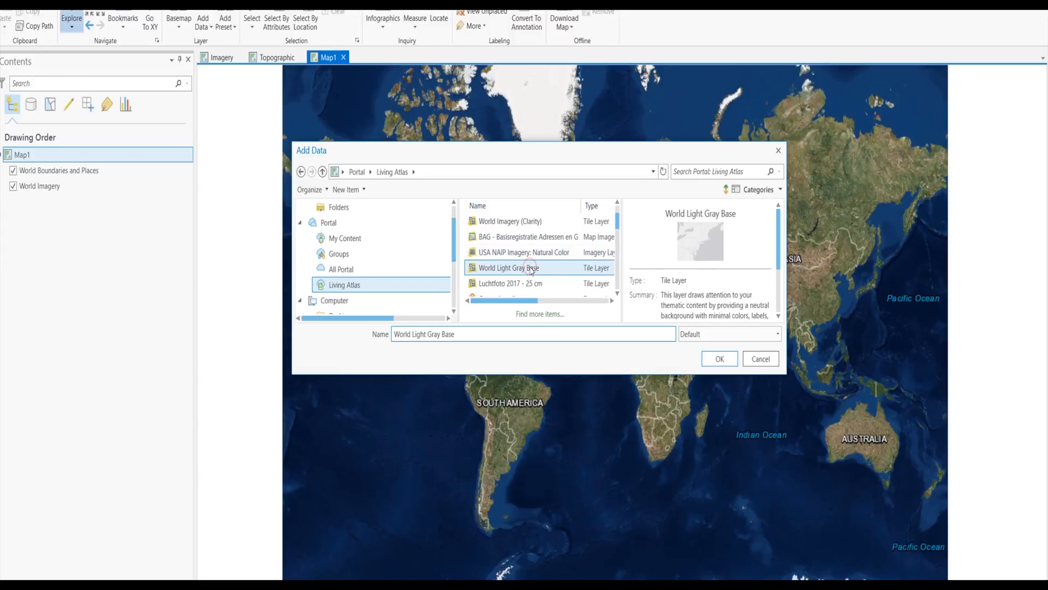
left_click(761, 359)
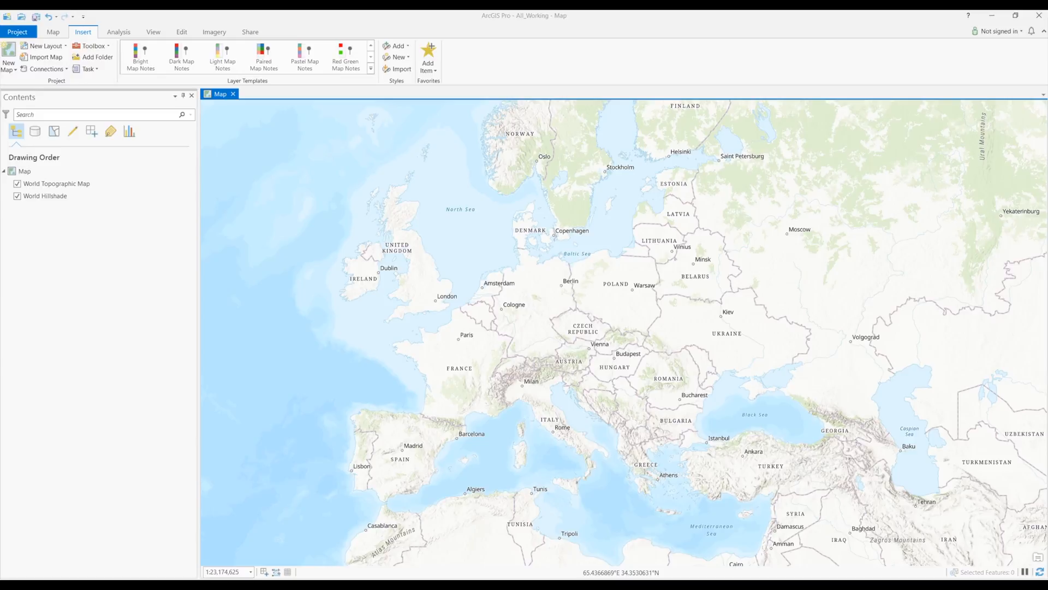
mouse_move(289, 135)
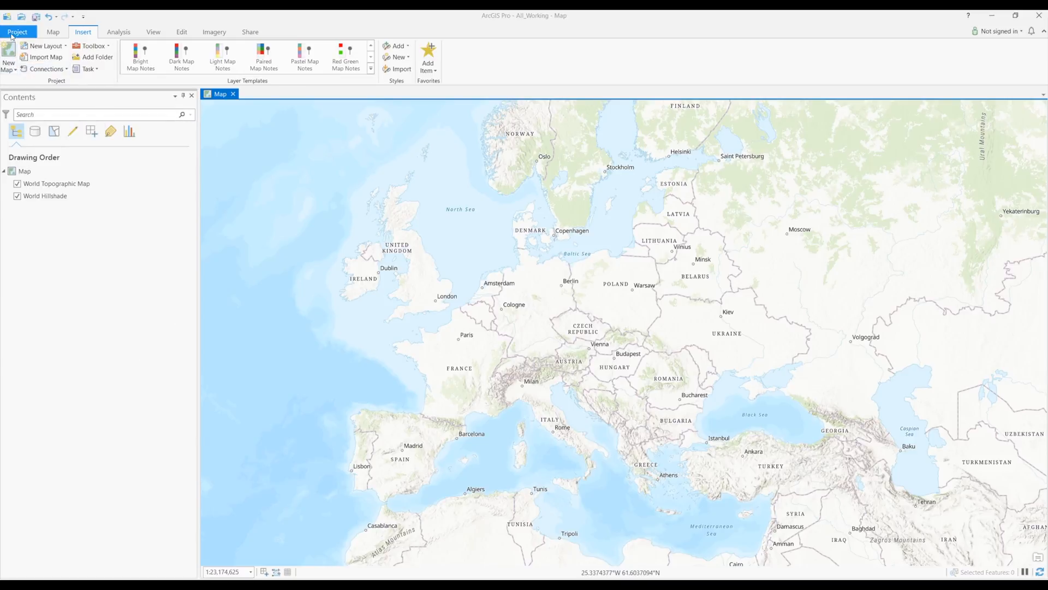
Step: Go to the Project backstage page with new-project templates and settings
left_click(16, 31)
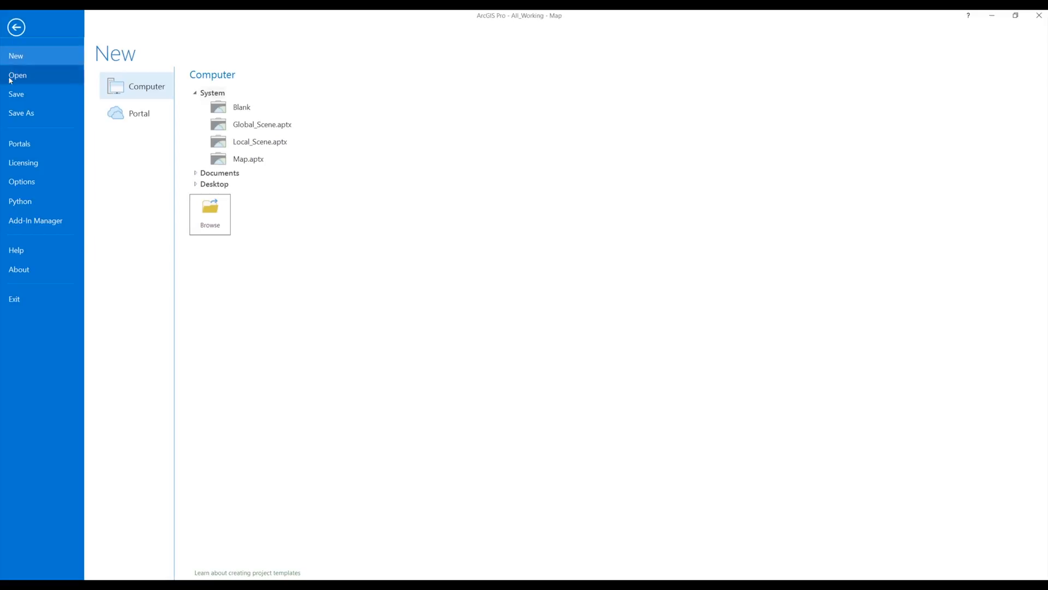
mouse_move(12, 225)
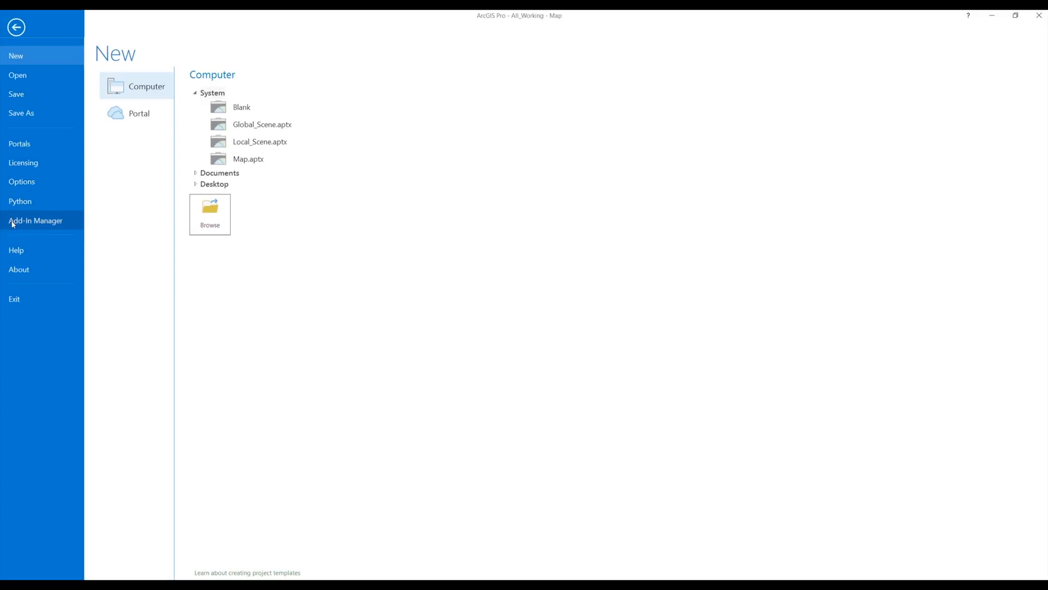
mouse_move(22, 182)
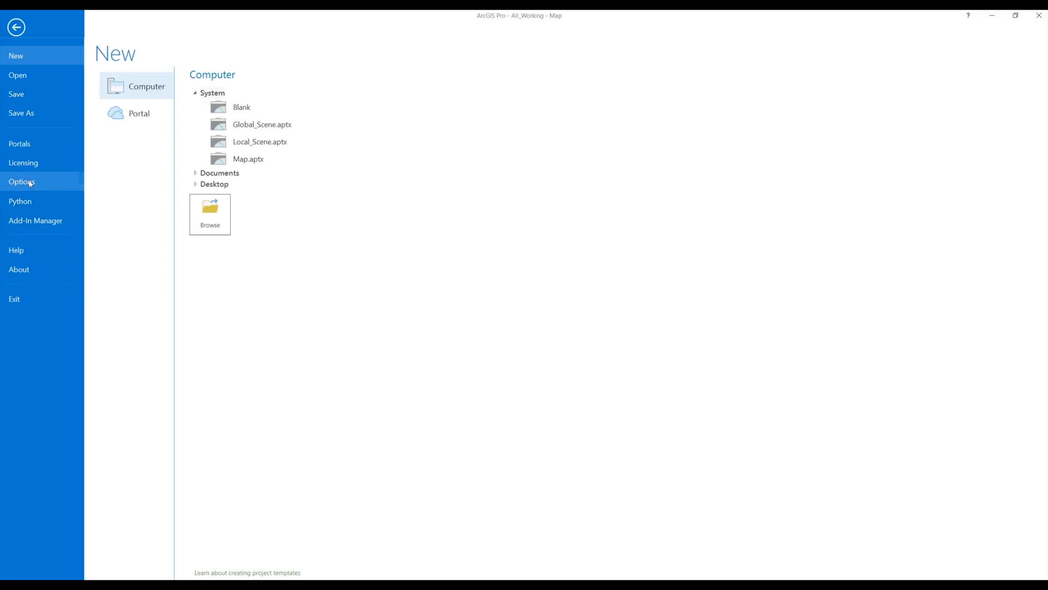
Step: Set the application Theme to Dark in Options > General and exit without saving All_Working
left_click(22, 181)
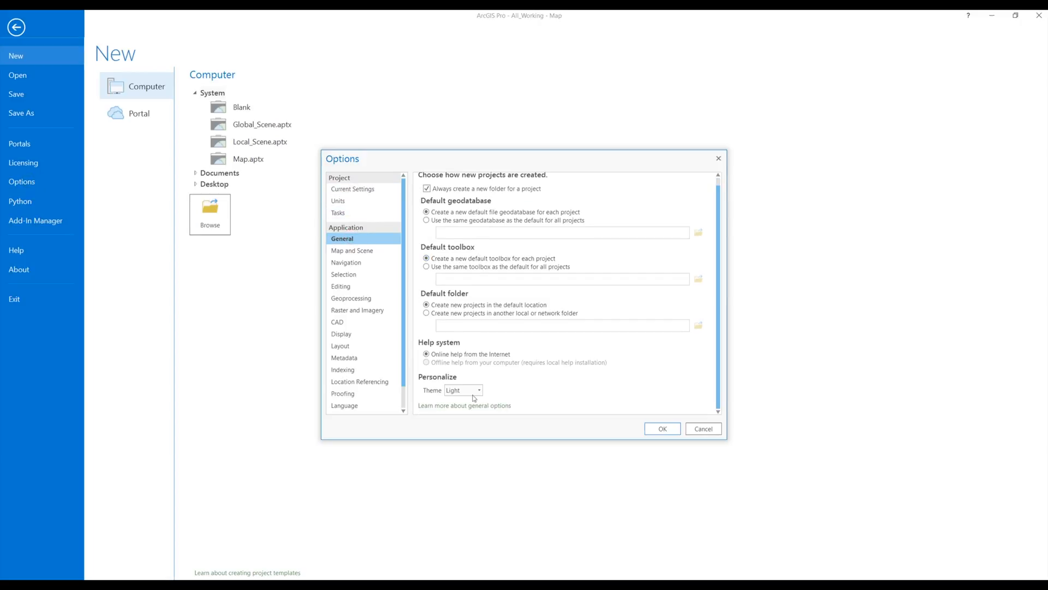
left_click(478, 390)
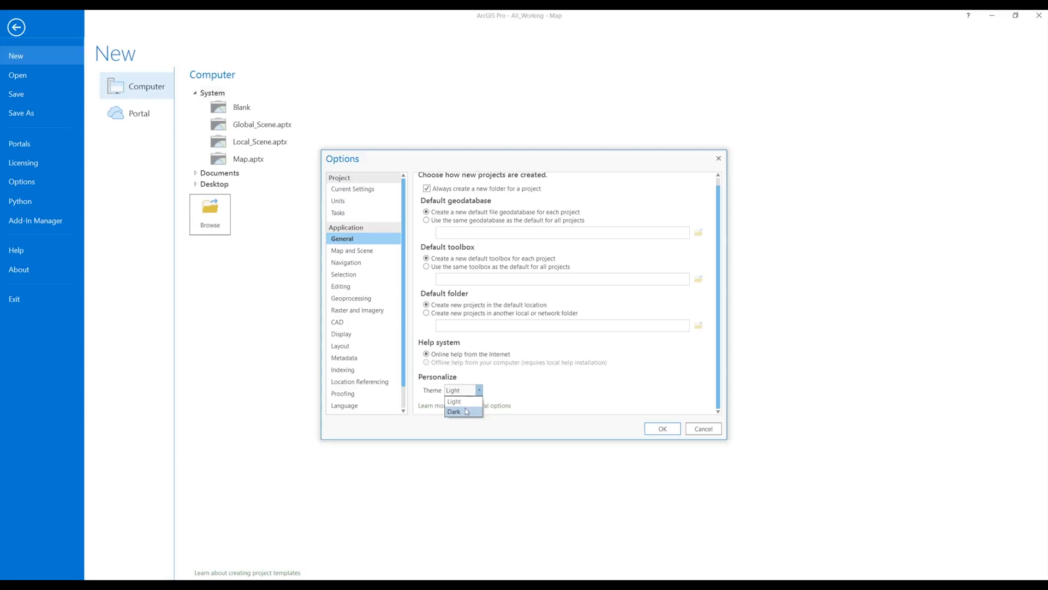
left_click(454, 411)
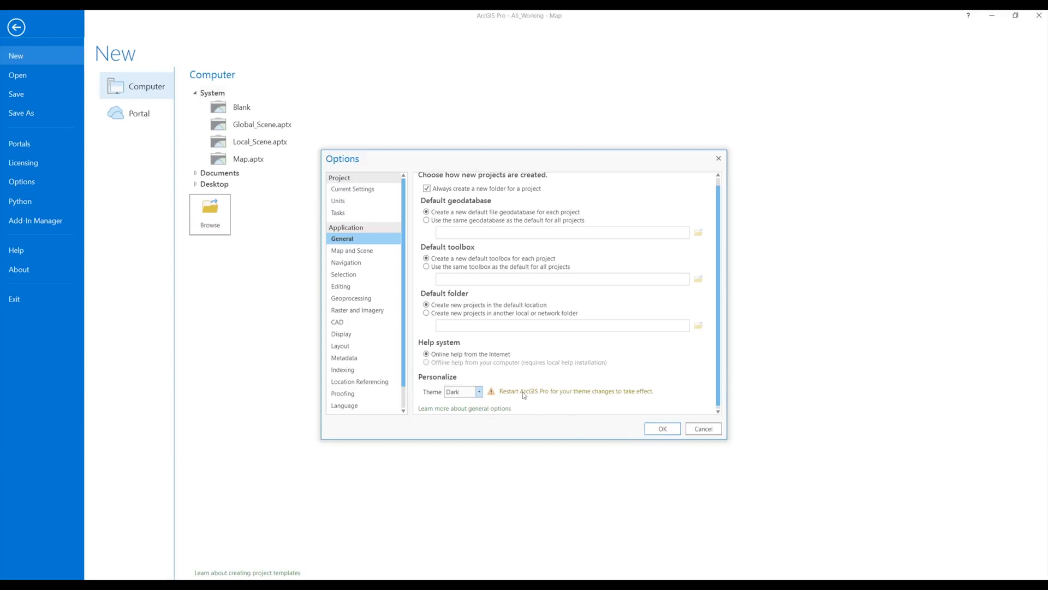
left_click(662, 428)
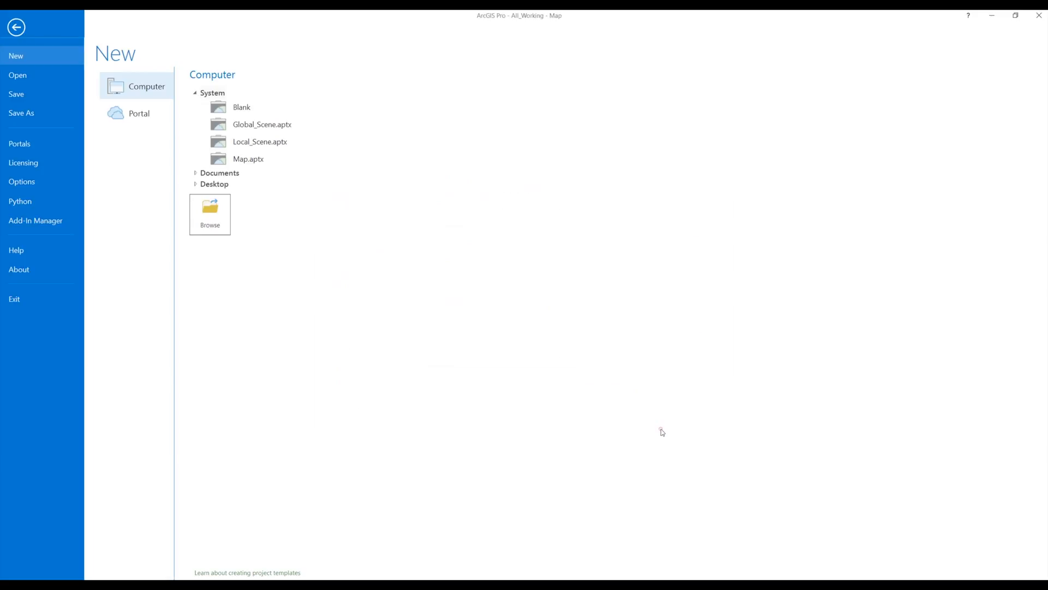
mouse_move(662, 431)
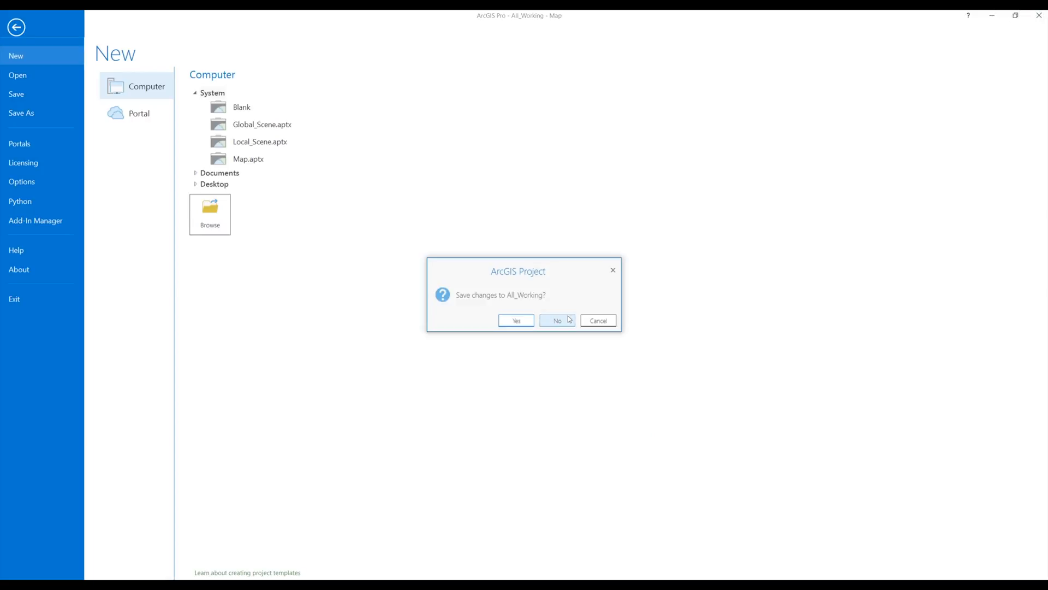
left_click(557, 320)
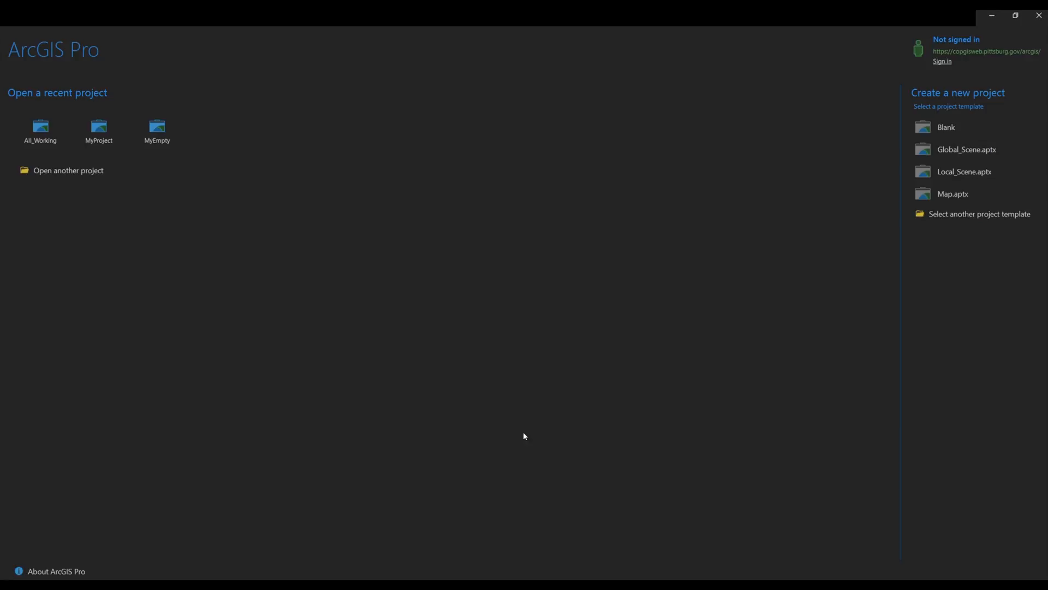
Step: Reopen the All_Working recent project, now shown in the dark theme
double_click(39, 124)
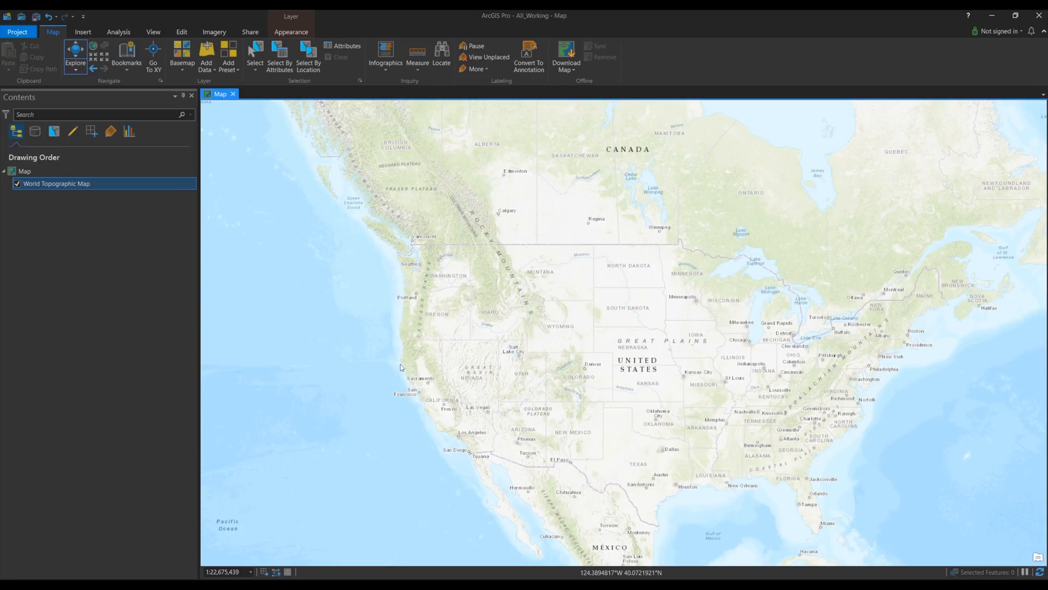